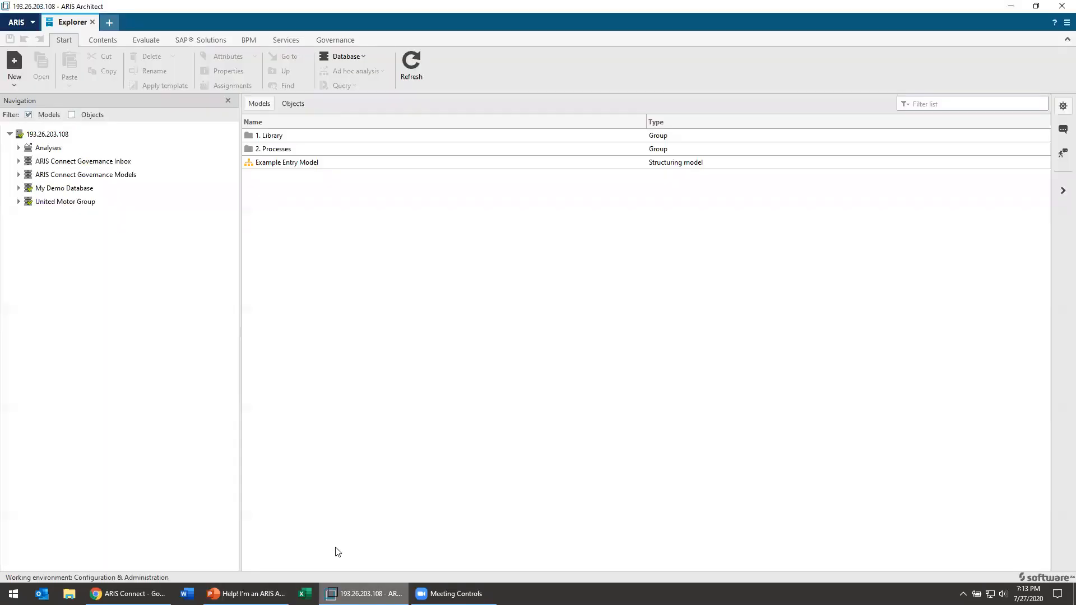
mouse_move(48, 74)
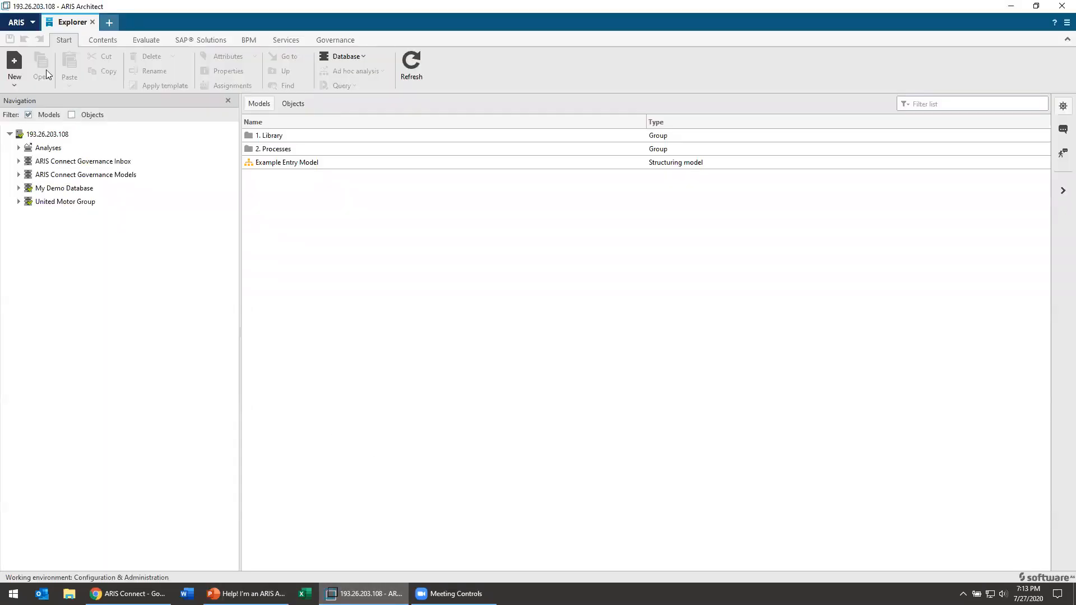
Open the ARIS application menu from the orange ARIS button.
click(16, 22)
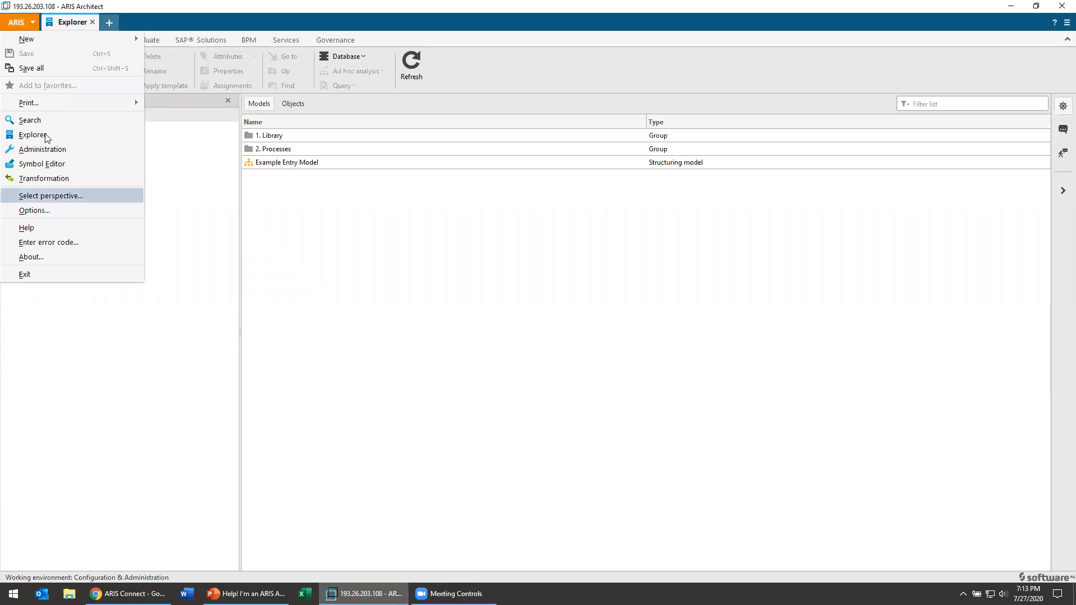
Launch the Symbol Editor and browse the list of classic graphic symbols.
click(42, 163)
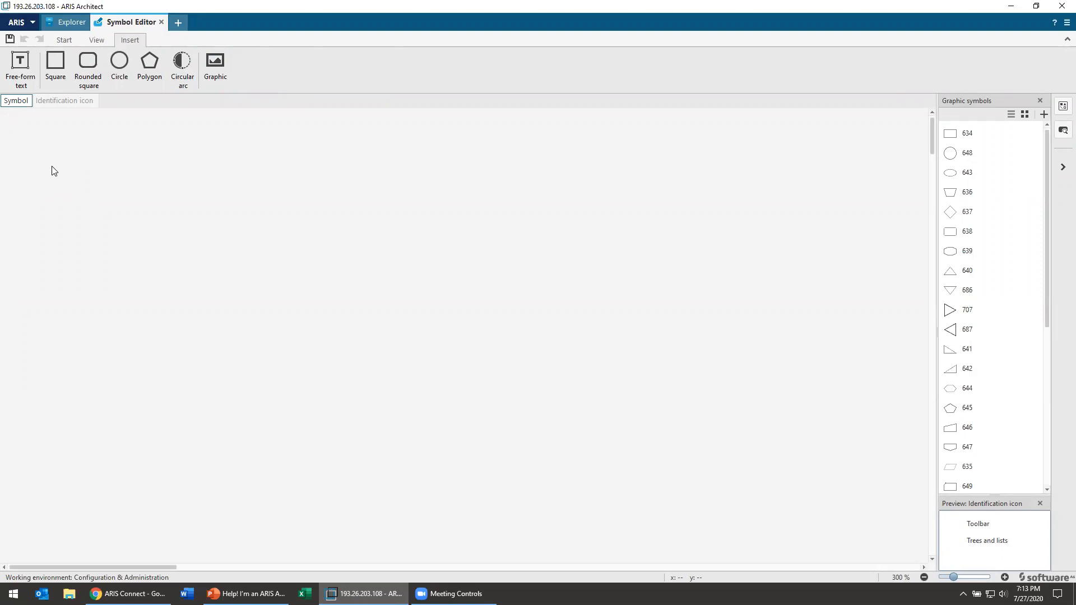
mouse_move(36, 143)
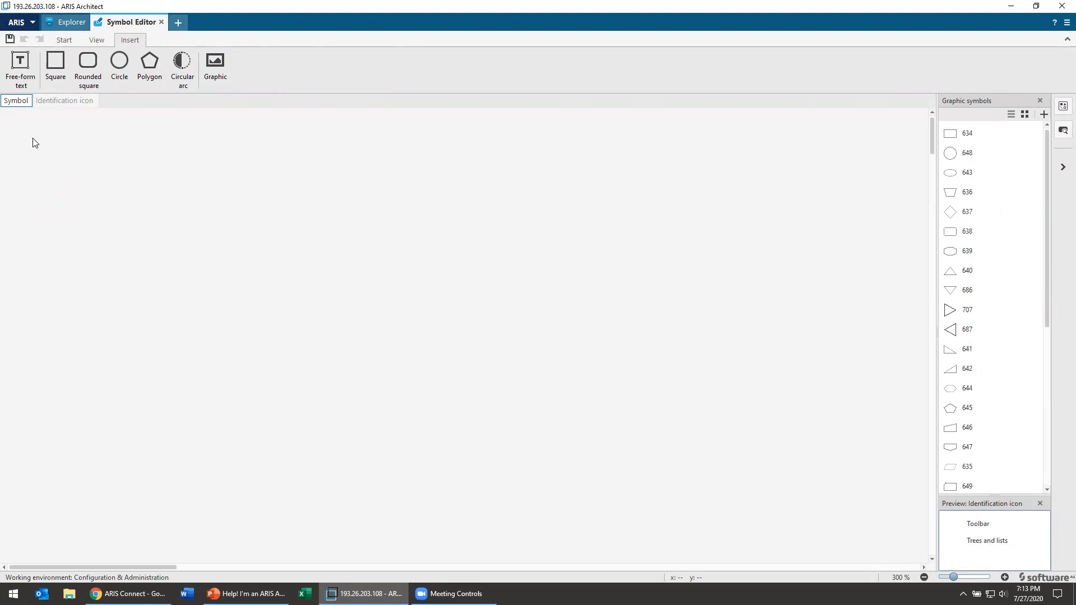
mouse_move(1031, 155)
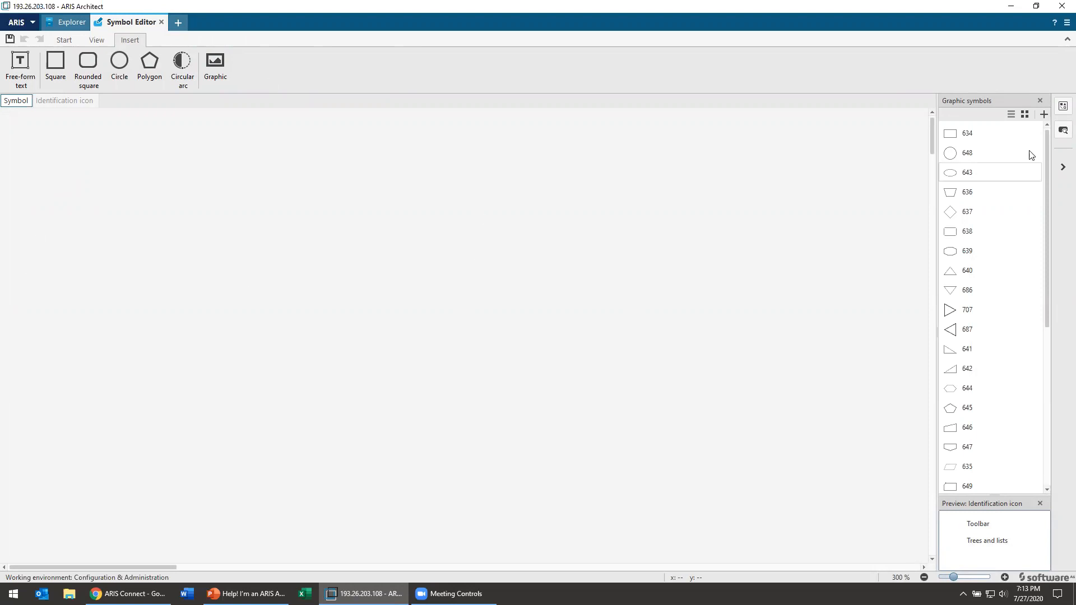
scroll(down, 3)
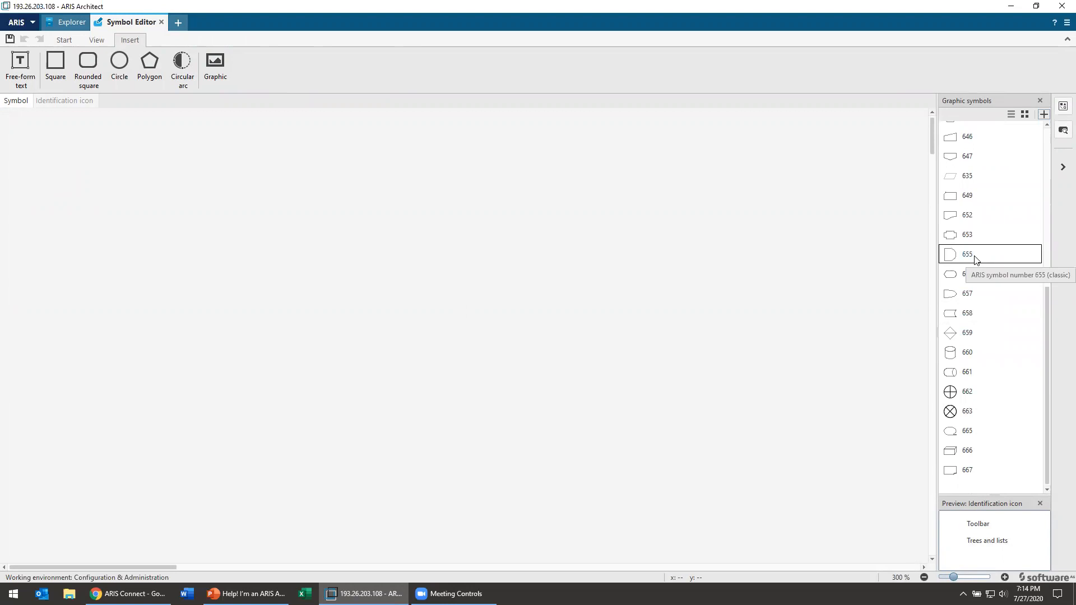
mouse_move(991, 451)
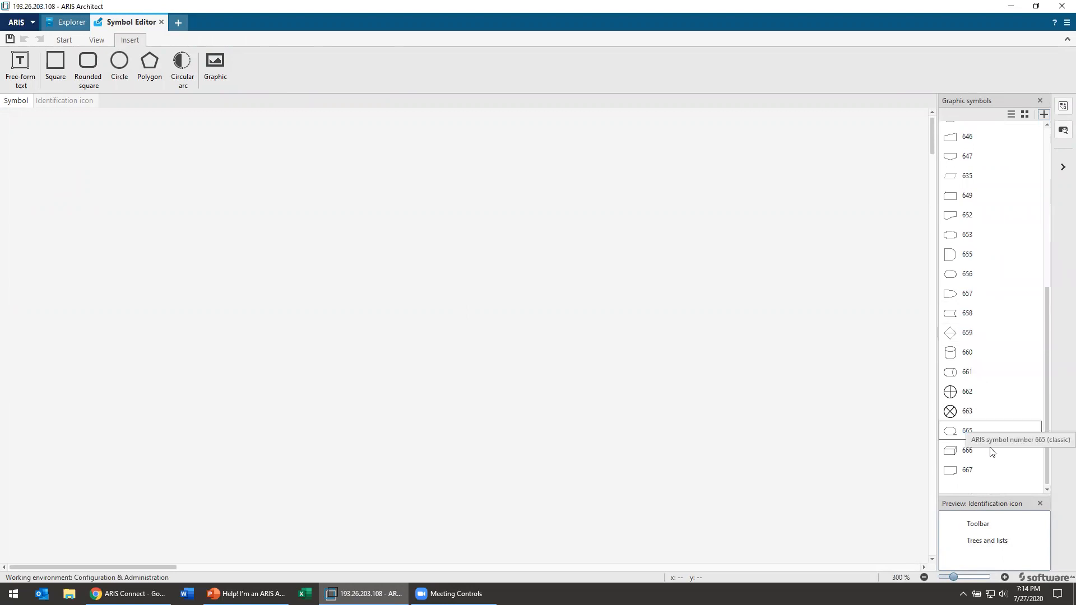
scroll(up, 3)
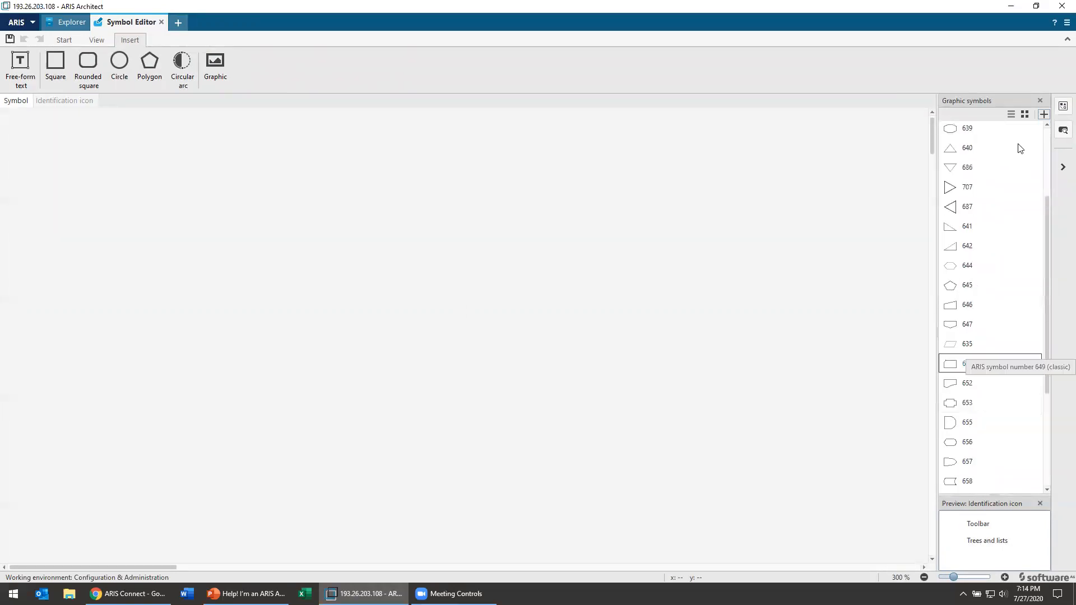
scroll(up, 3)
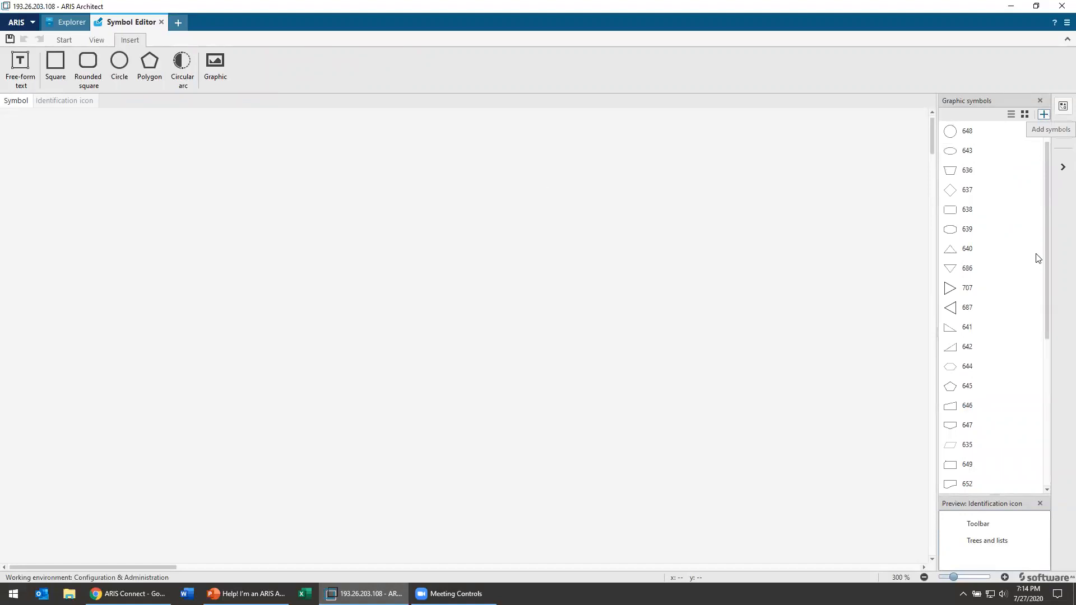
mouse_move(1043, 227)
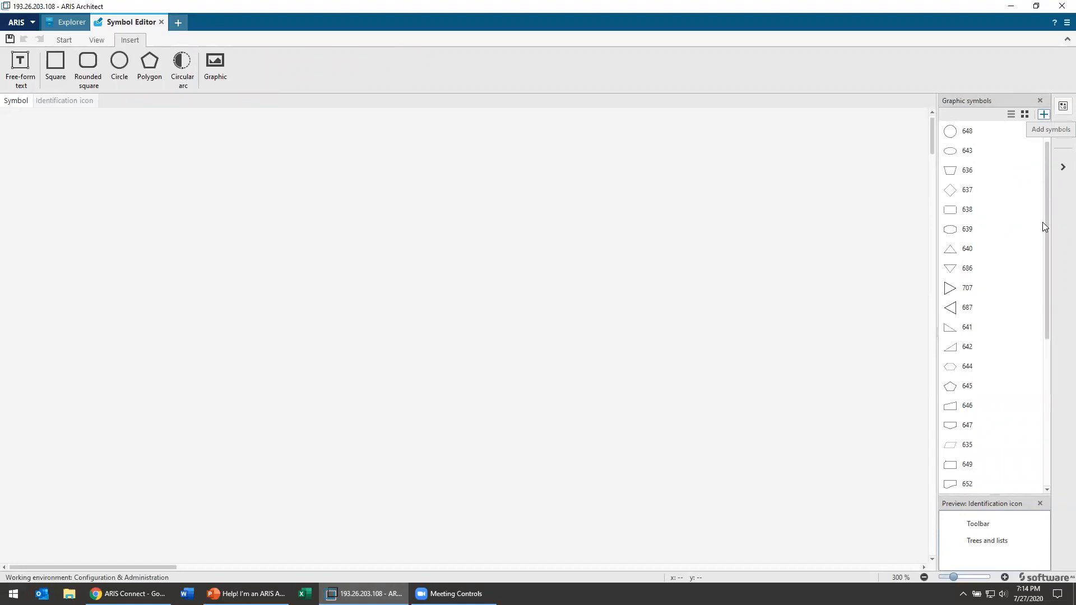
mouse_move(1049, 229)
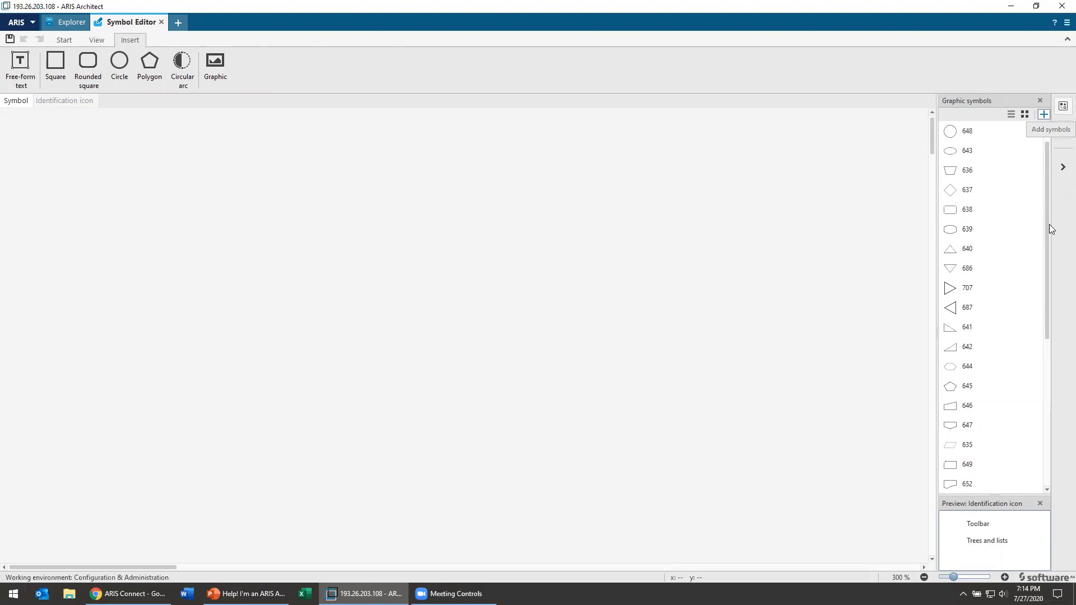
click(1043, 114)
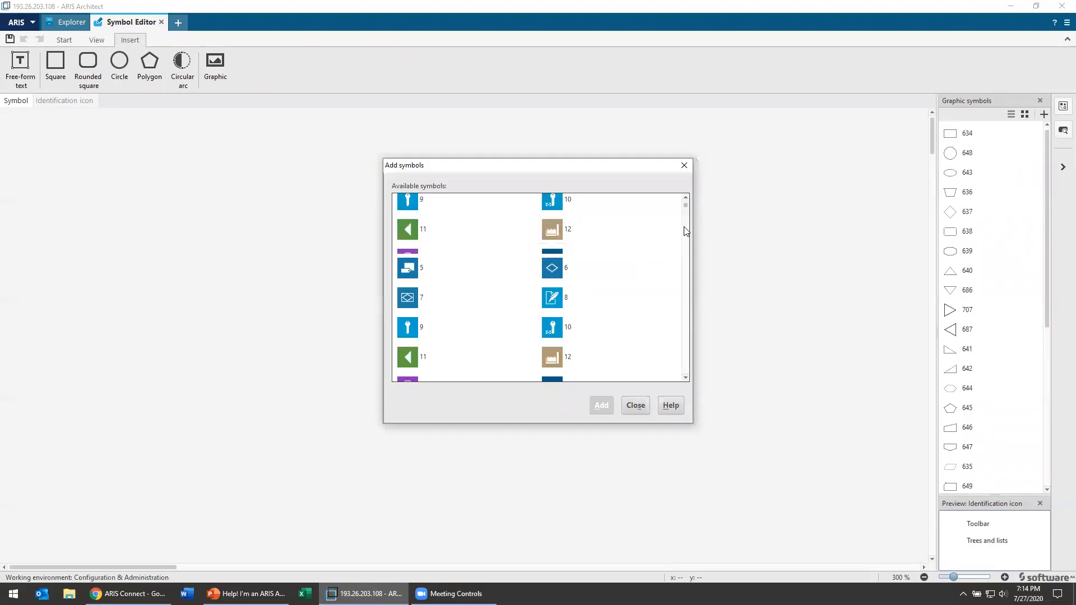
scroll(down, 3)
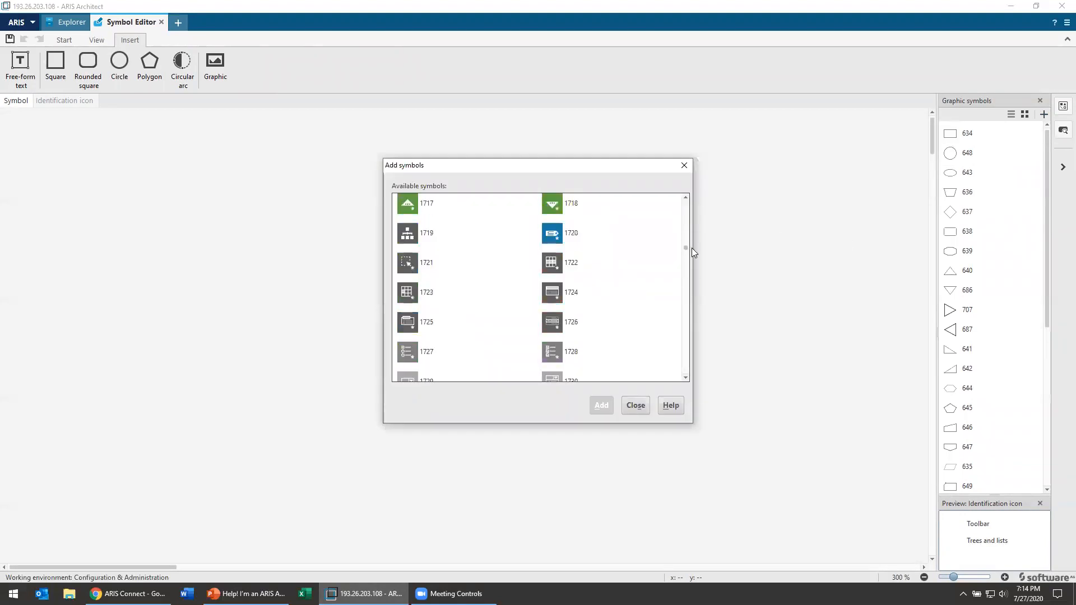
scroll(up, 3)
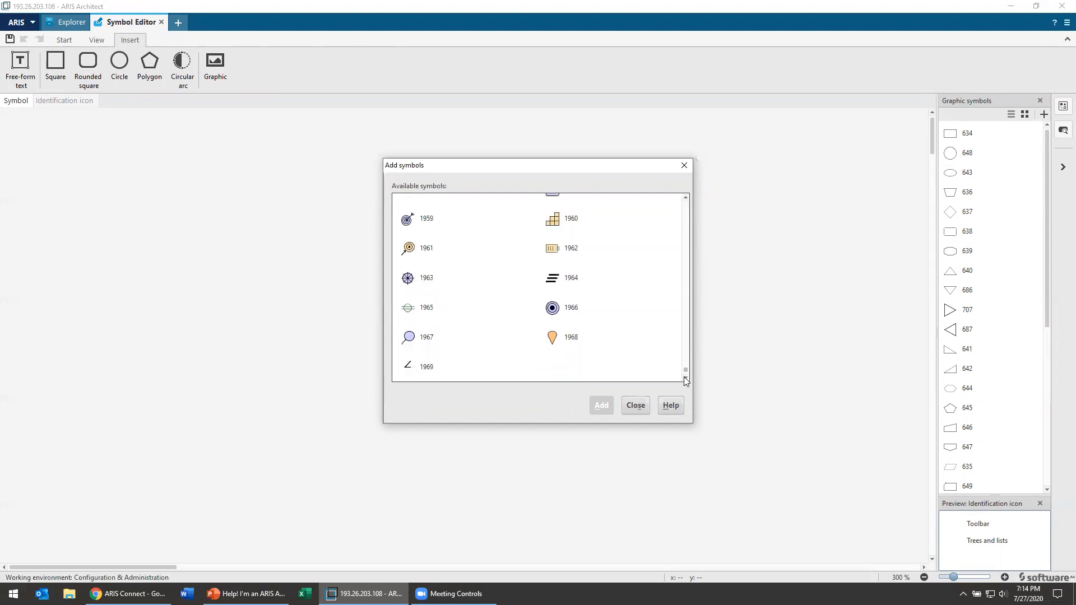
mouse_move(634, 404)
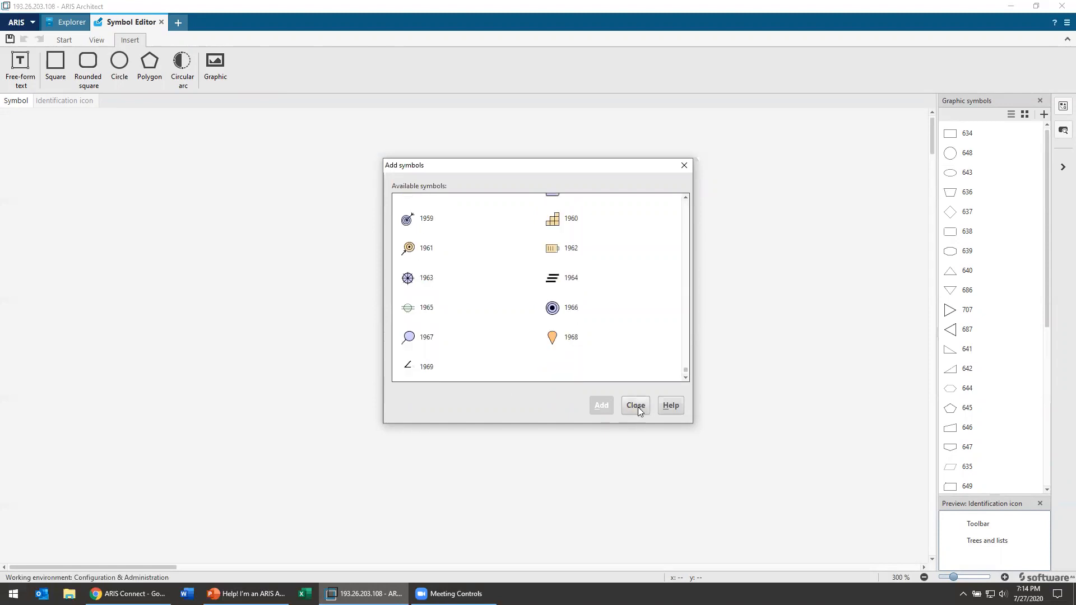
click(634, 404)
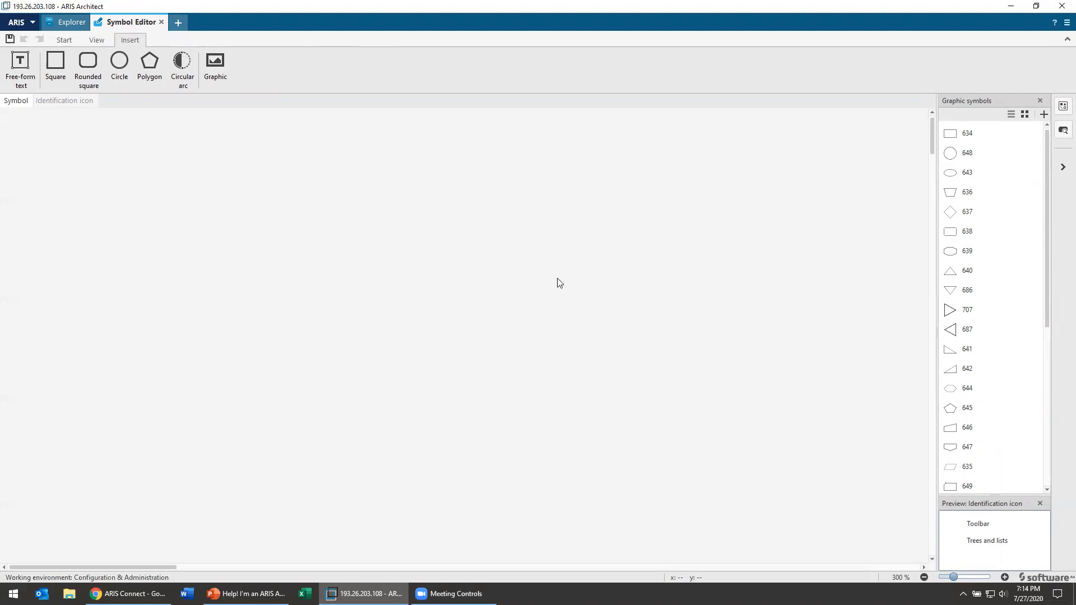
mouse_move(558, 277)
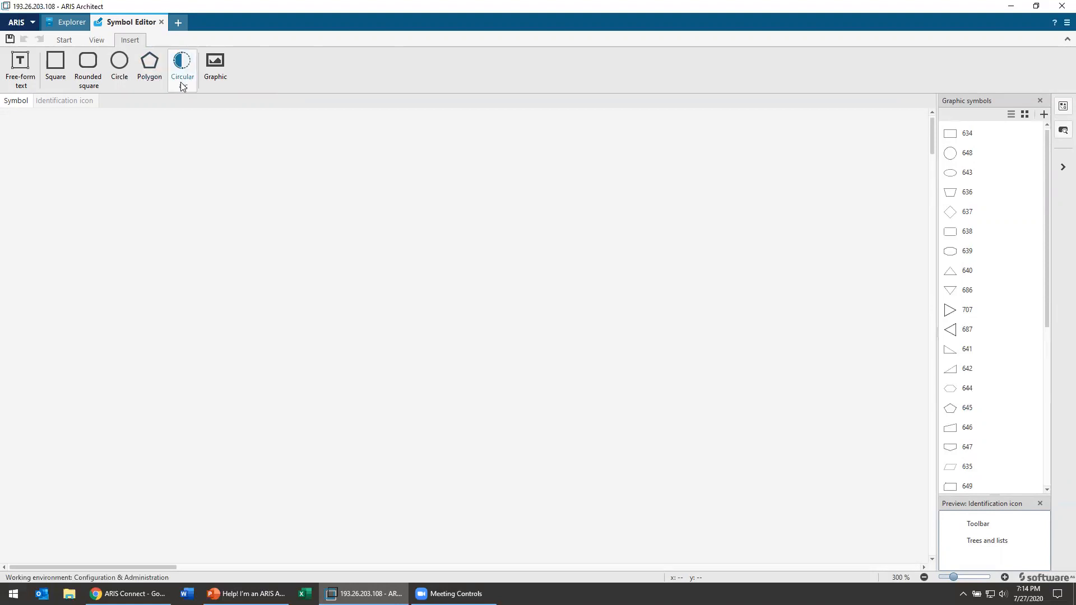
Import Bell Icon.png as a graphic and place it at the canvas top-left.
click(215, 65)
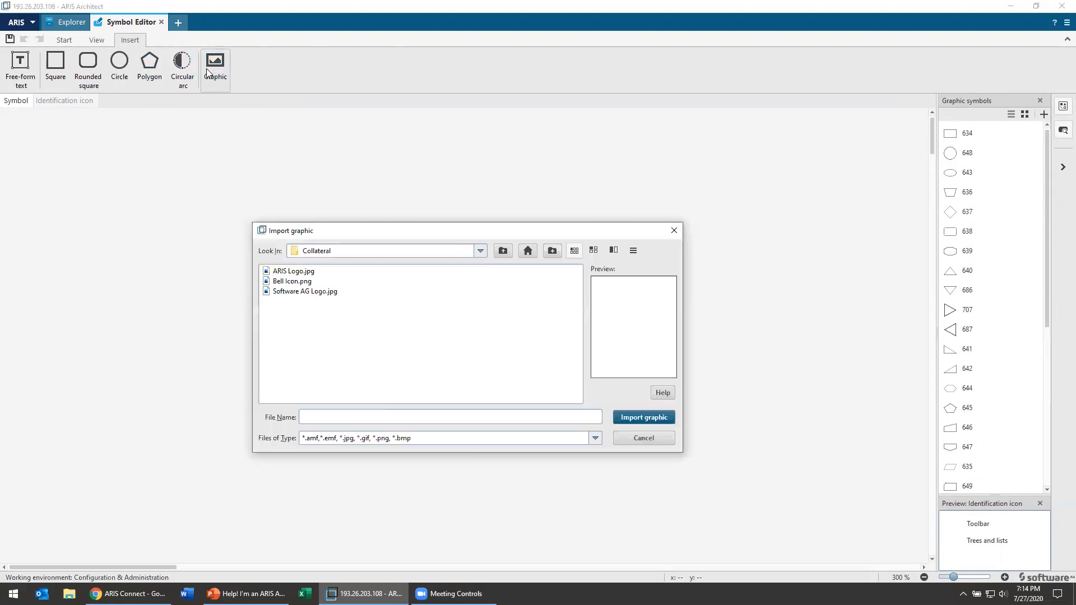
click(291, 281)
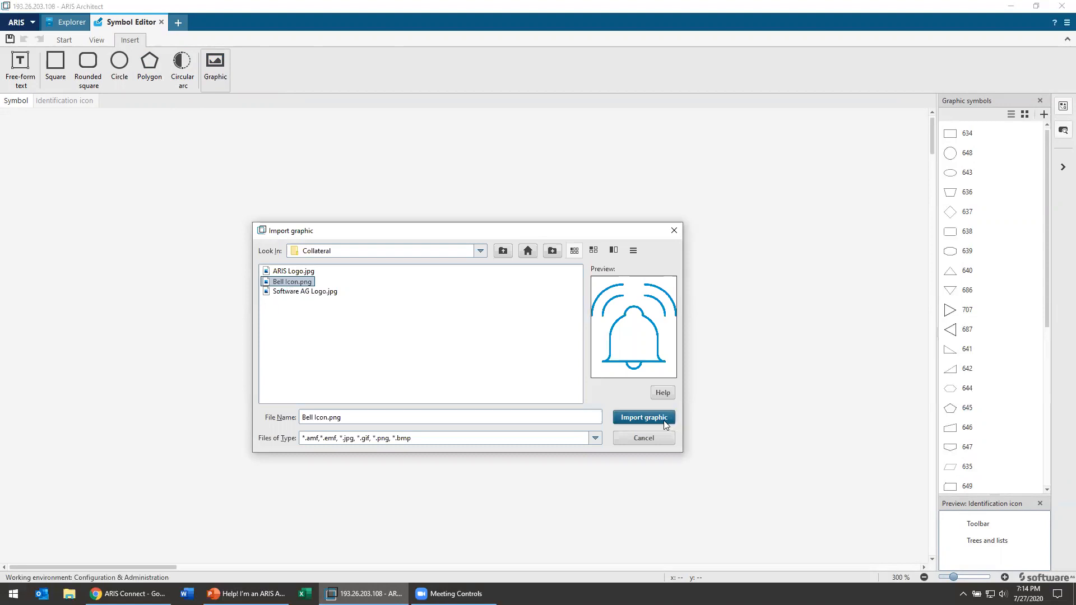
click(642, 417)
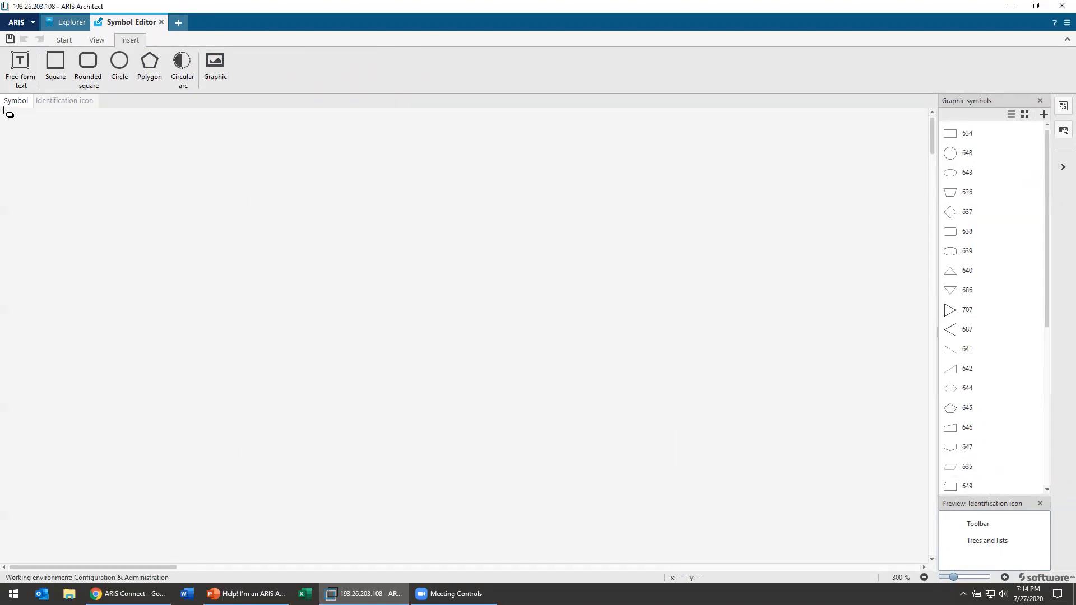
mouse_move(138, 231)
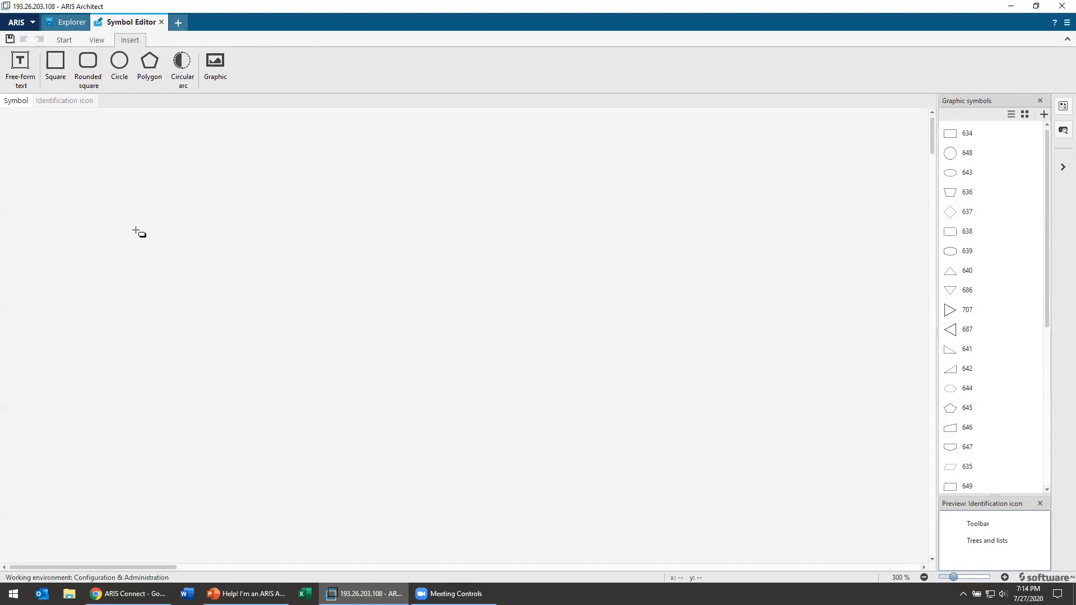
drag(3, 110, 108, 217)
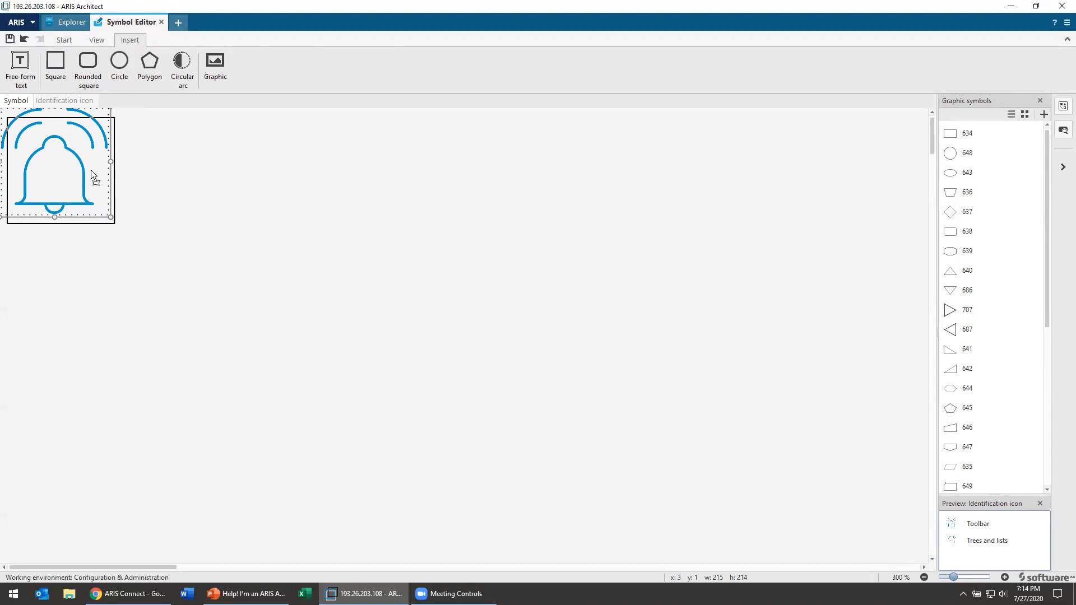
Inspect the bell graphic's image coordinates (position 7,7, size 215x214), then close properties.
click(138, 173)
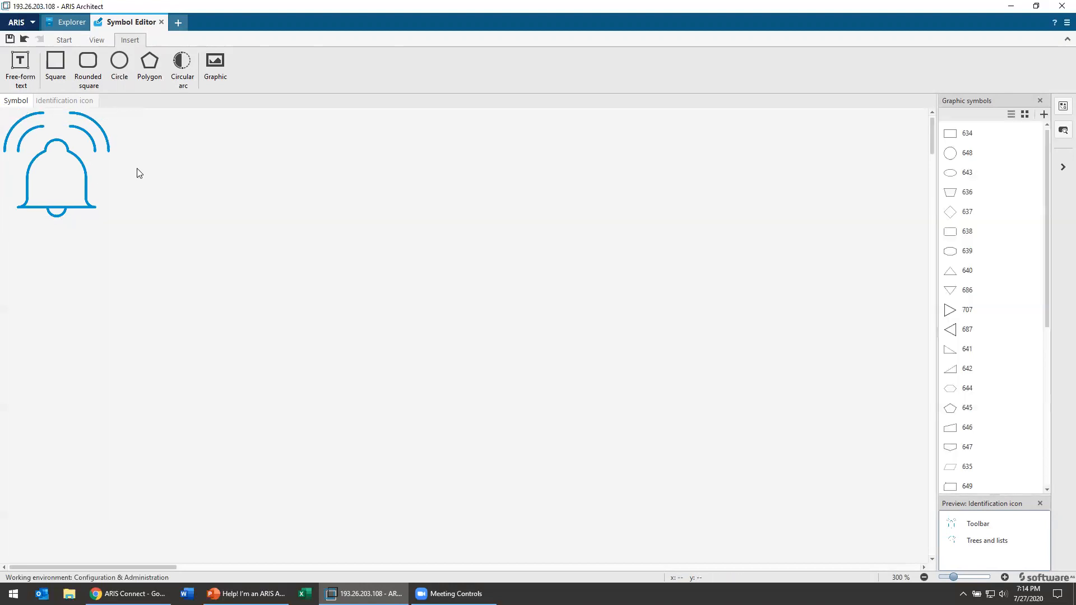
mouse_move(79, 81)
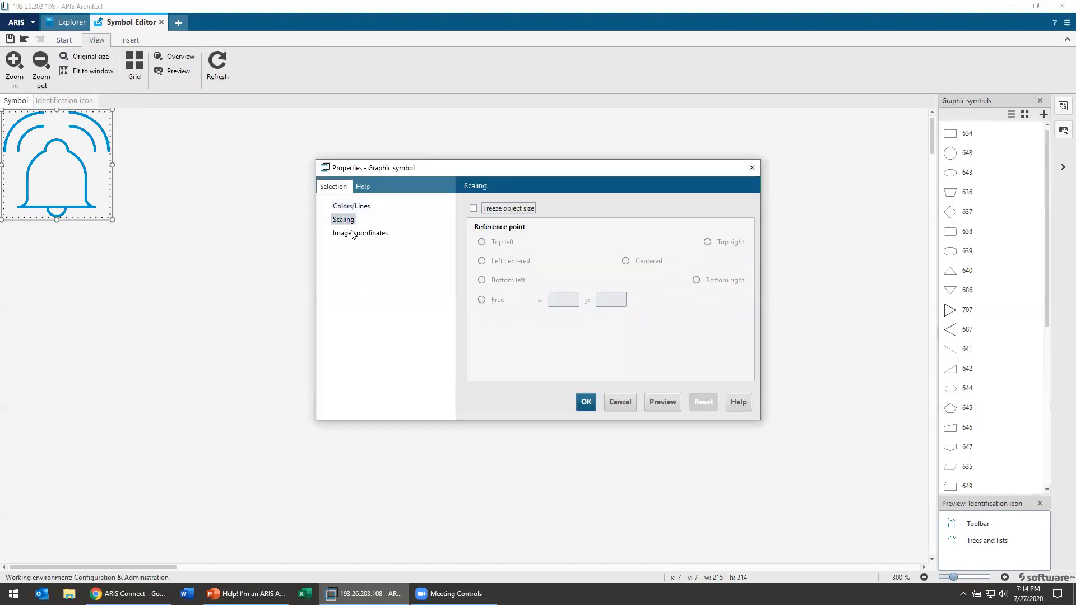
click(360, 233)
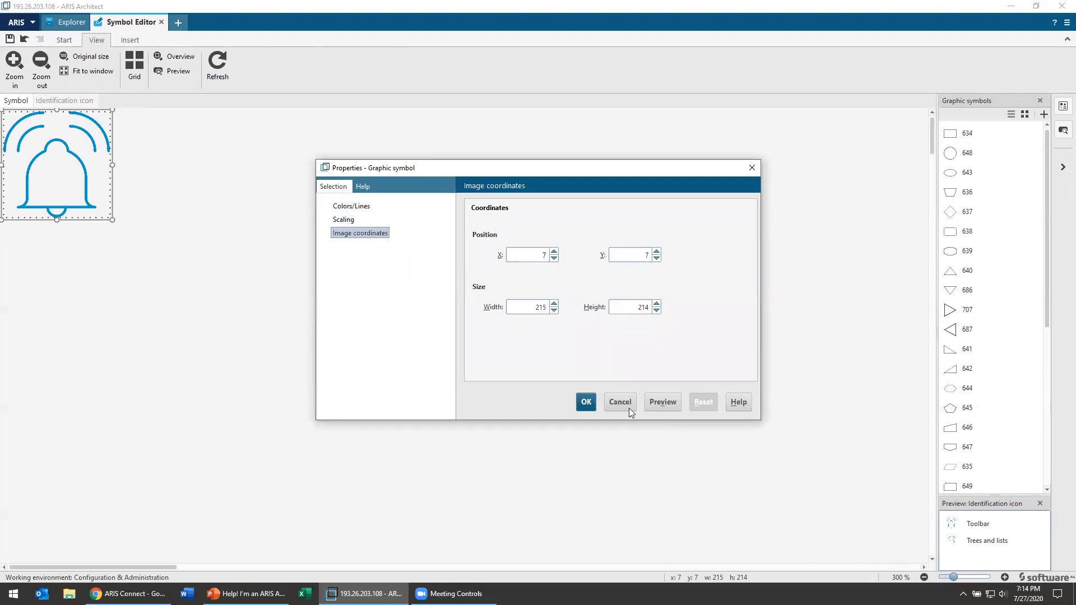
click(618, 401)
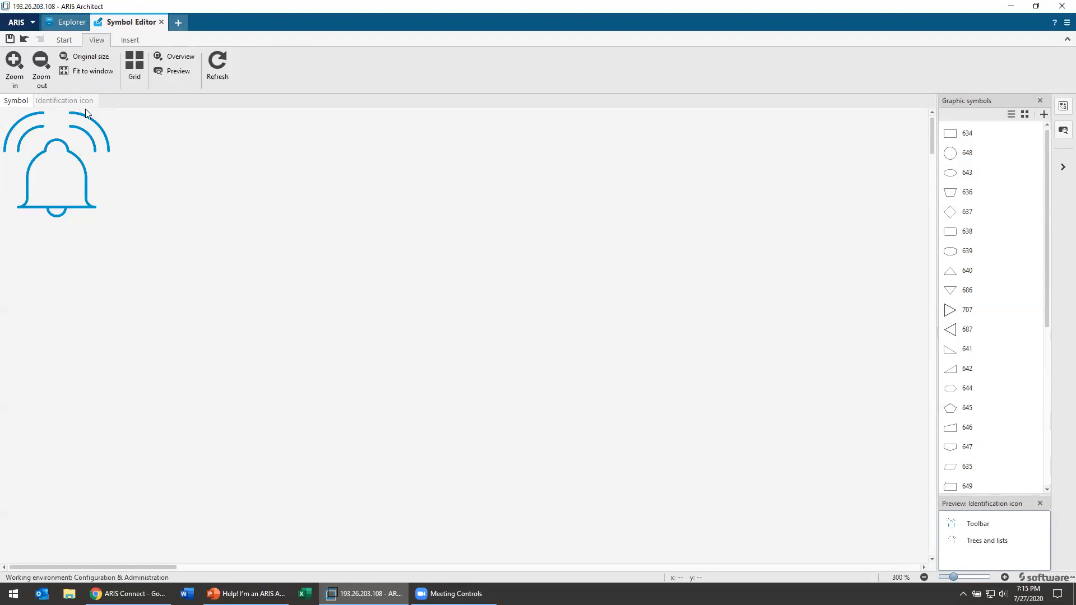
mouse_move(3, 54)
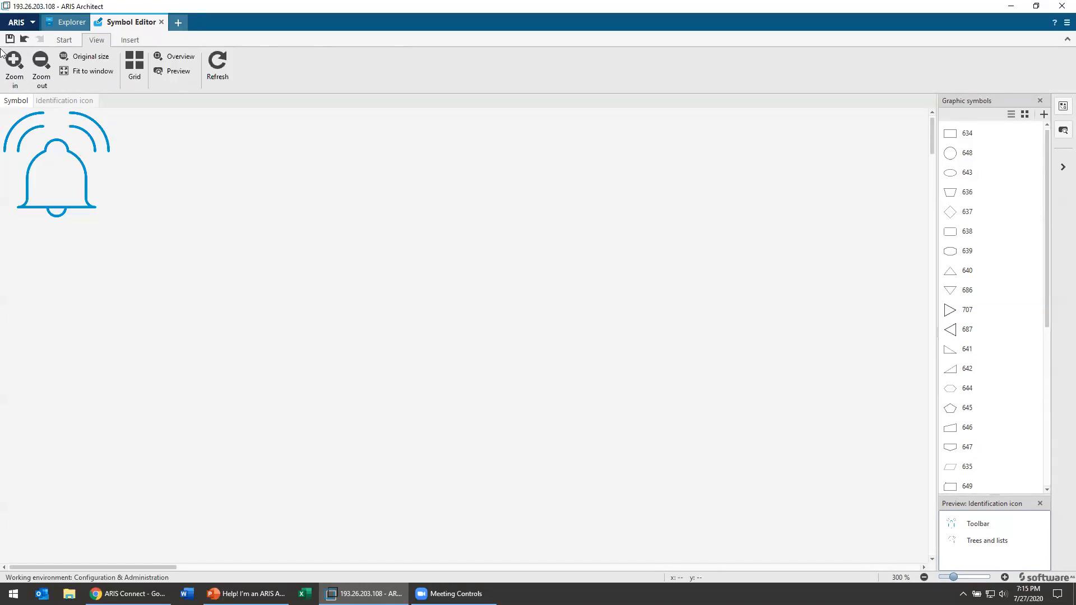
Save the symbol as Bell Icon.amf in the Collateral folder.
click(9, 39)
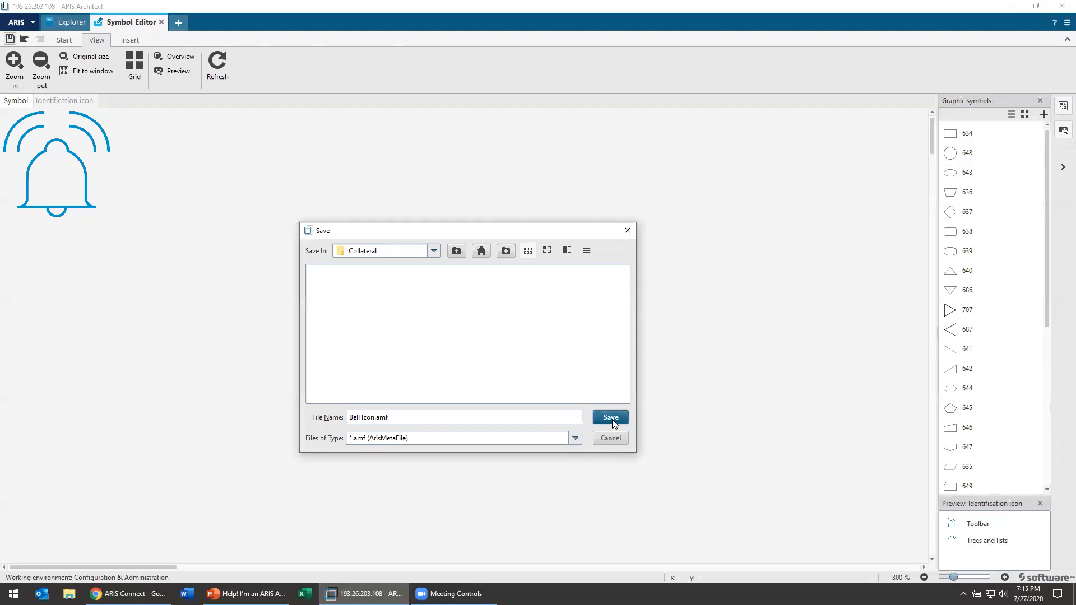
click(609, 416)
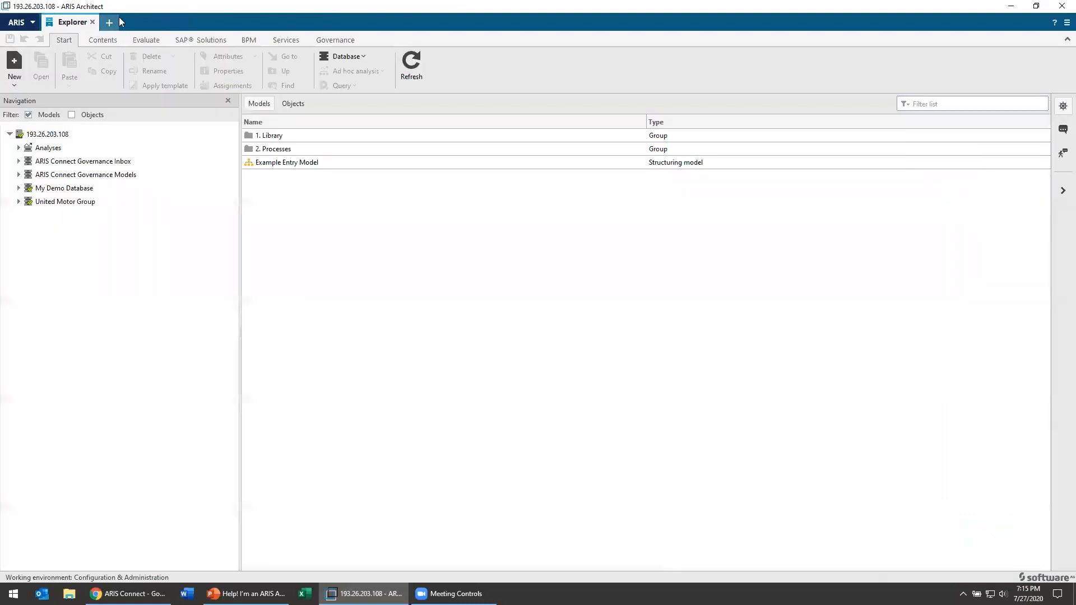
Switch to Administration and expand Configuration > Method in the navigation tree.
click(16, 22)
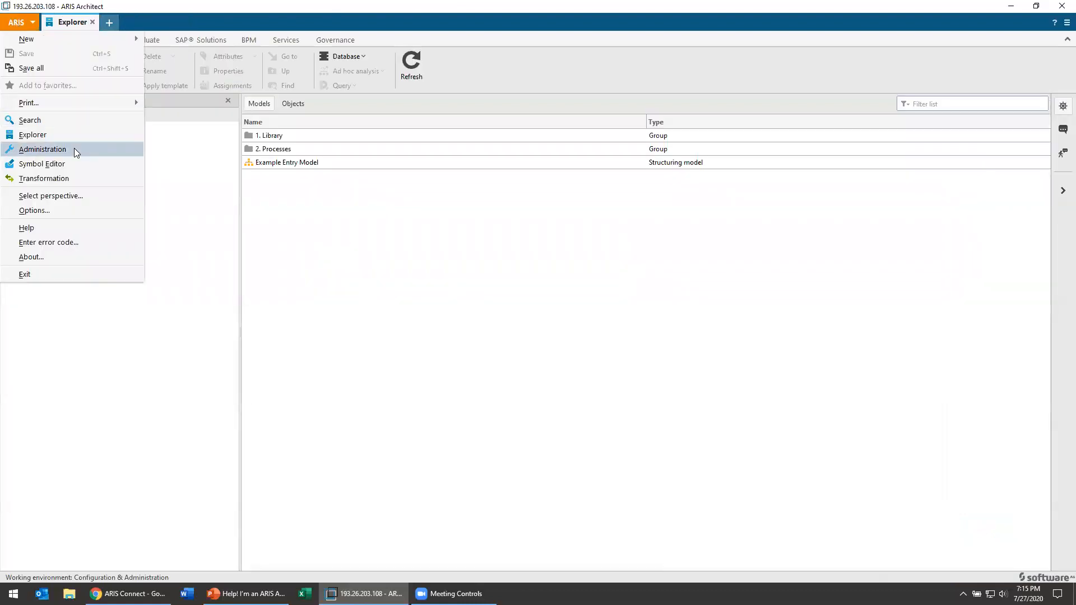
click(42, 150)
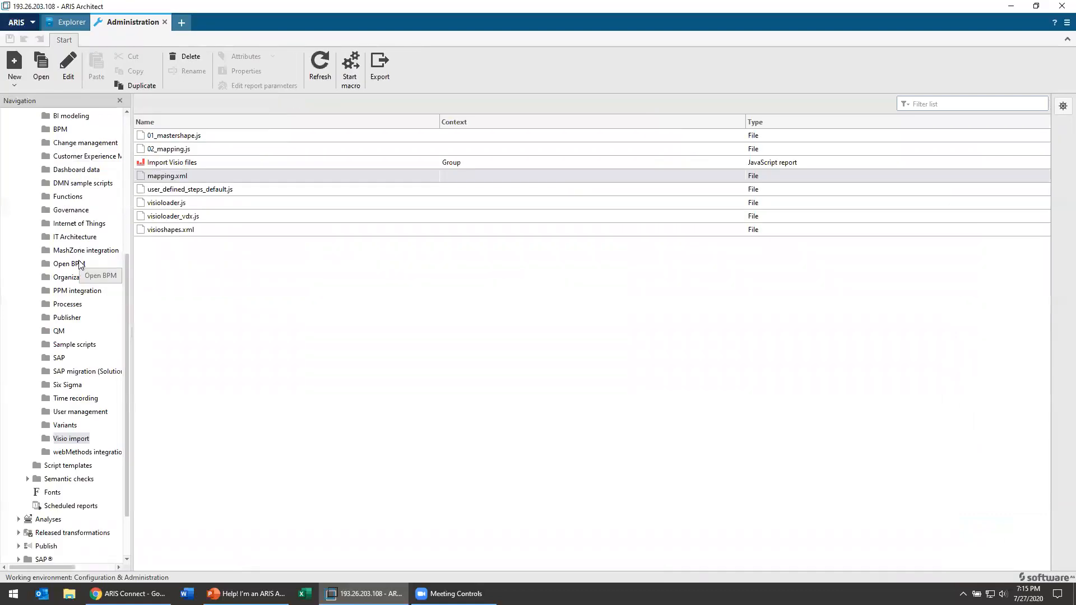
click(19, 161)
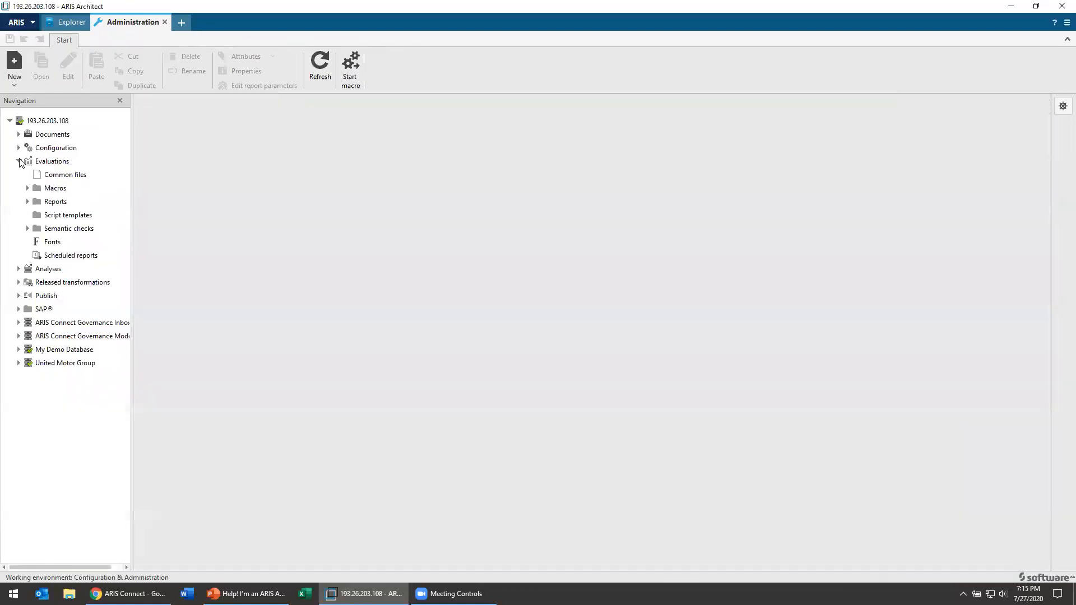
click(18, 148)
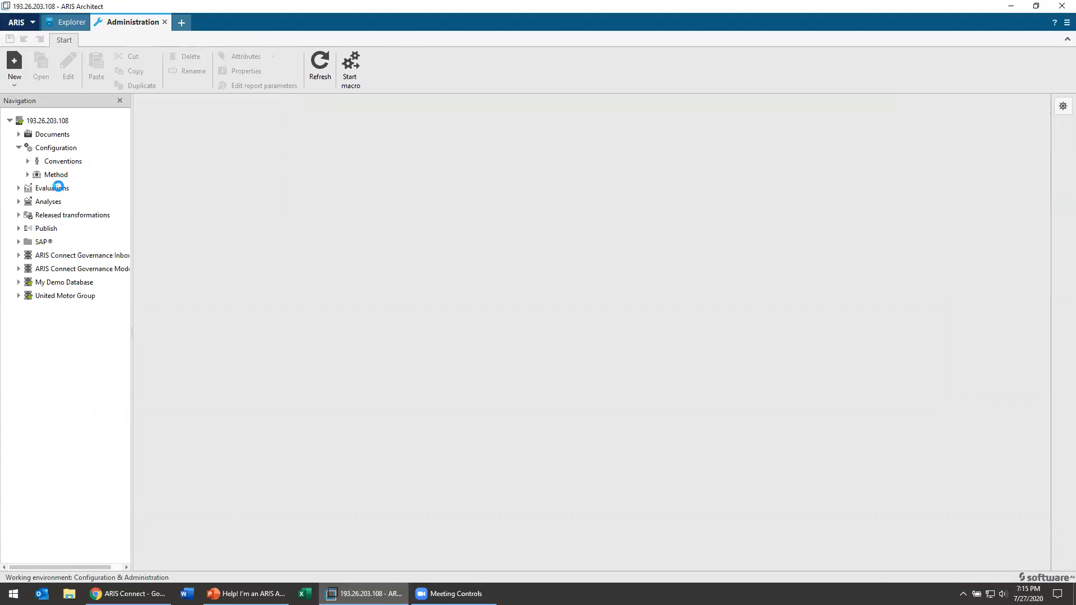
click(27, 175)
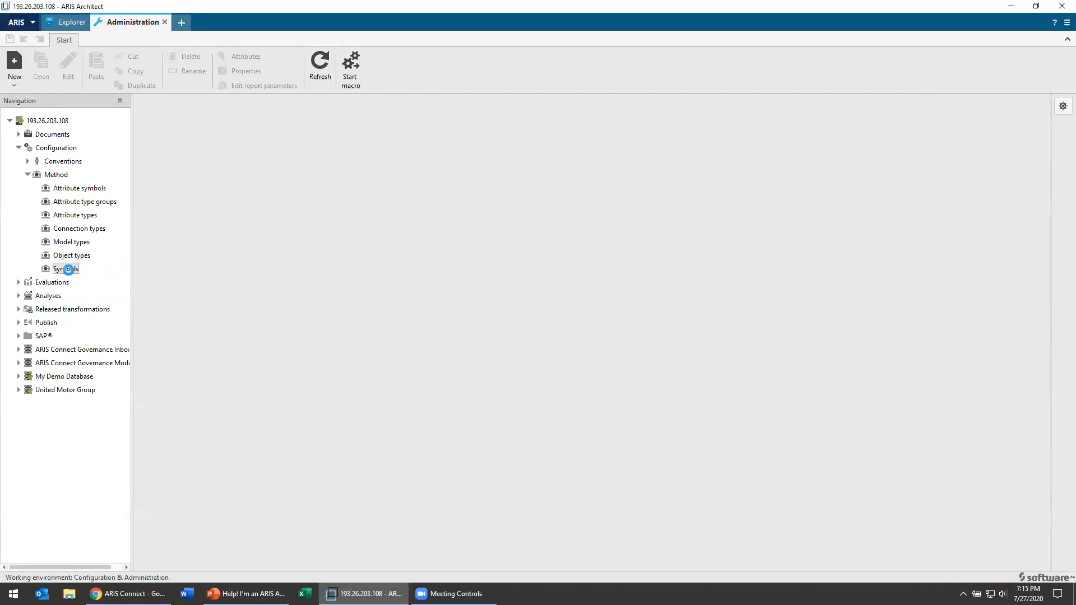
Show the method's Symbols list and scroll down to the Risk entries.
click(65, 269)
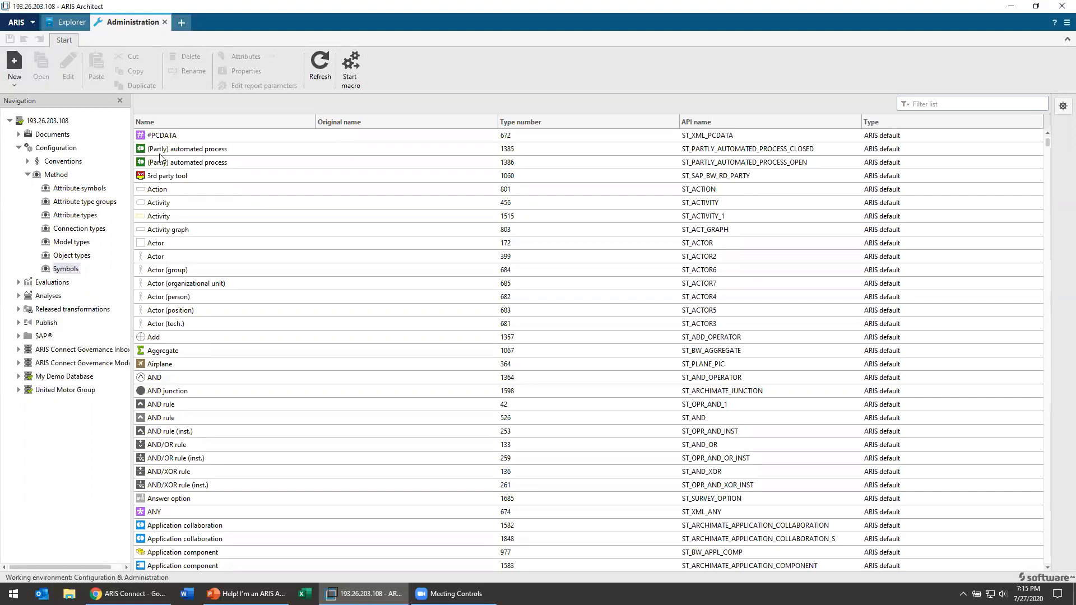
right_click(162, 135)
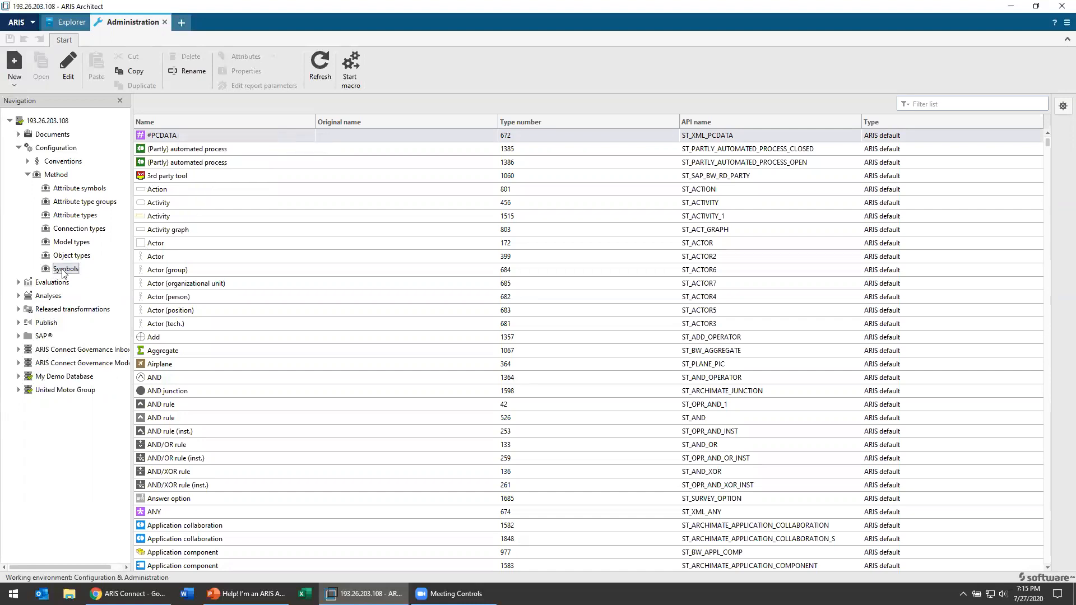
scroll(down, 3)
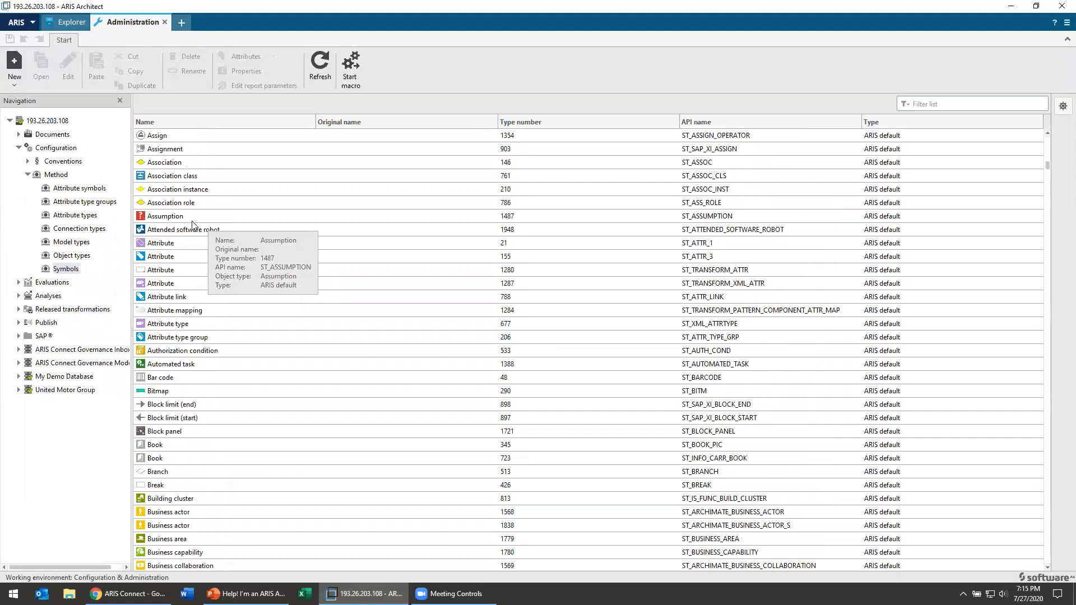
scroll(down, 3)
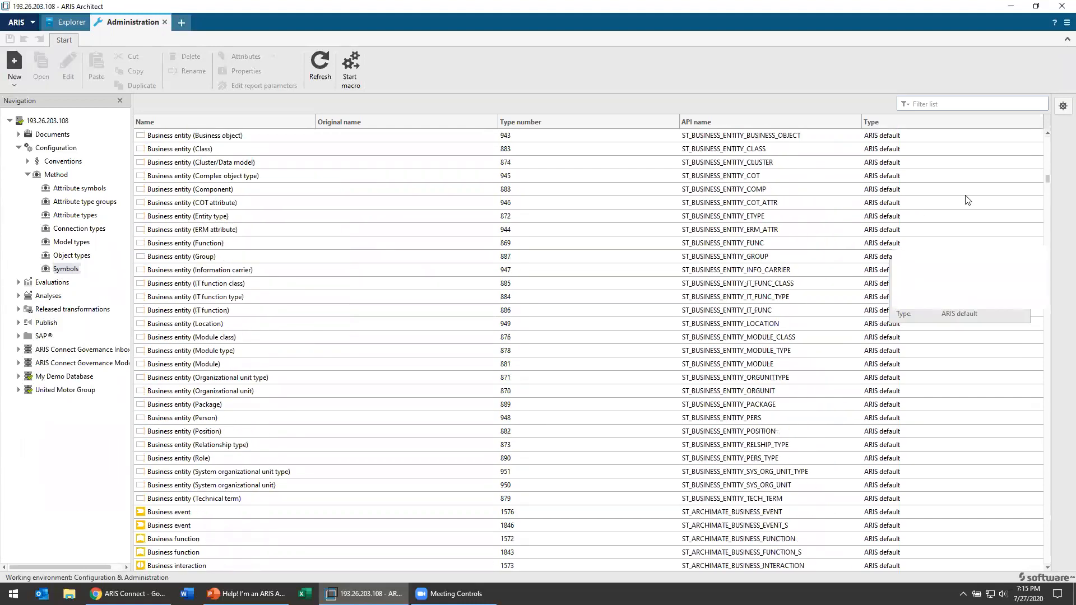
scroll(down, 3)
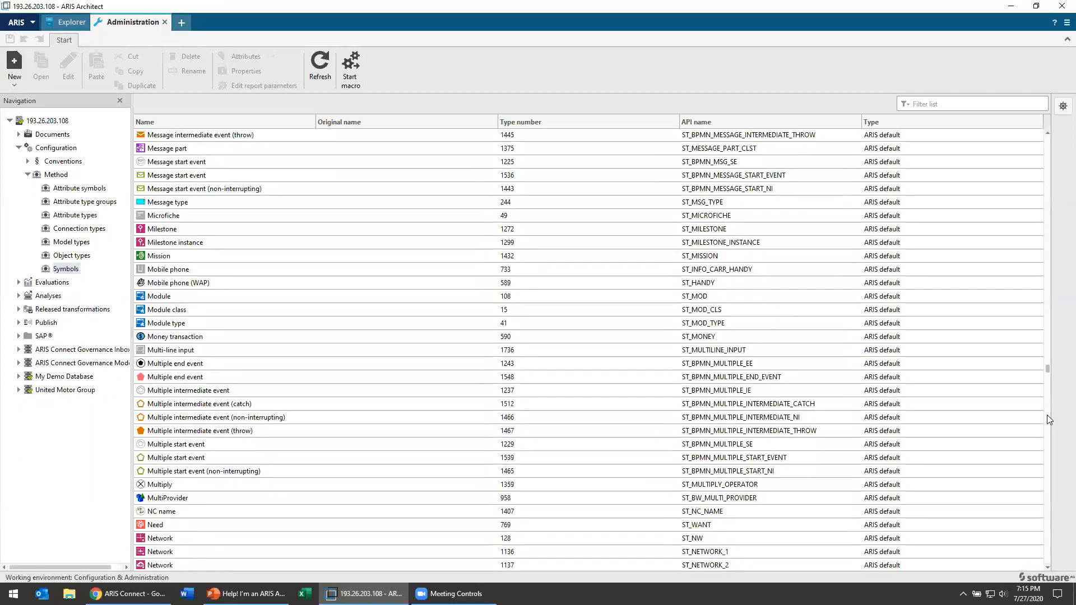
scroll(down, 3)
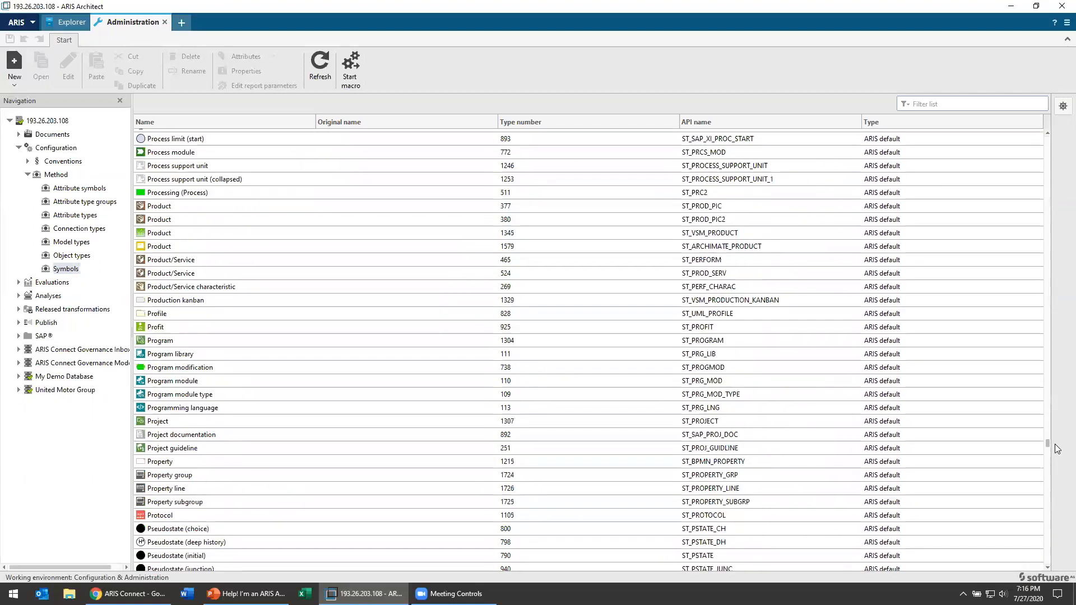
scroll(down, 3)
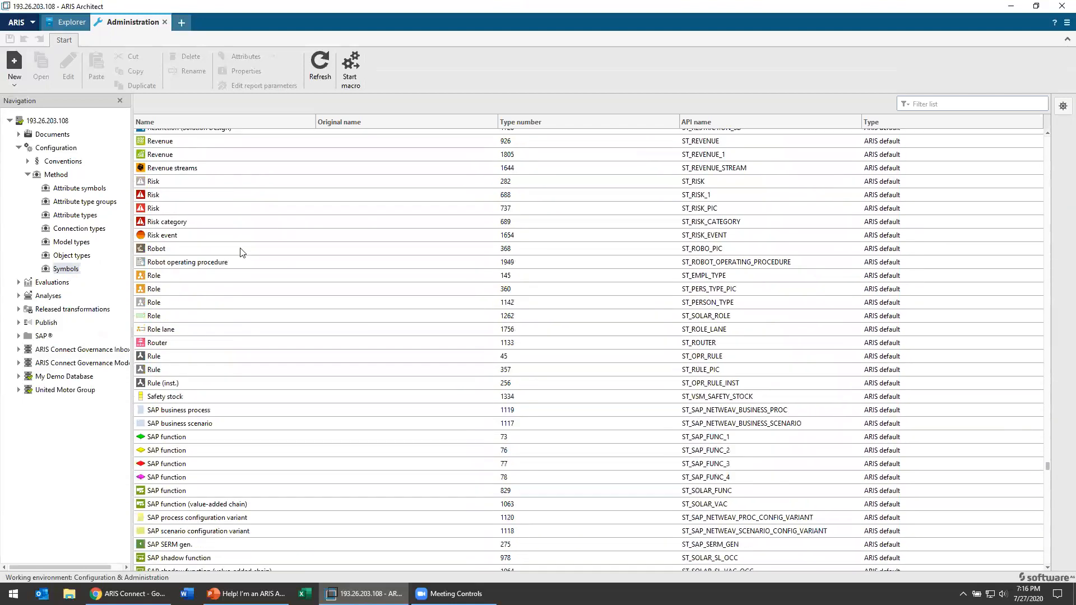
Derive a new Risk symbol (type 66224) using the Bell Icon.amf graphic.
right_click(153, 194)
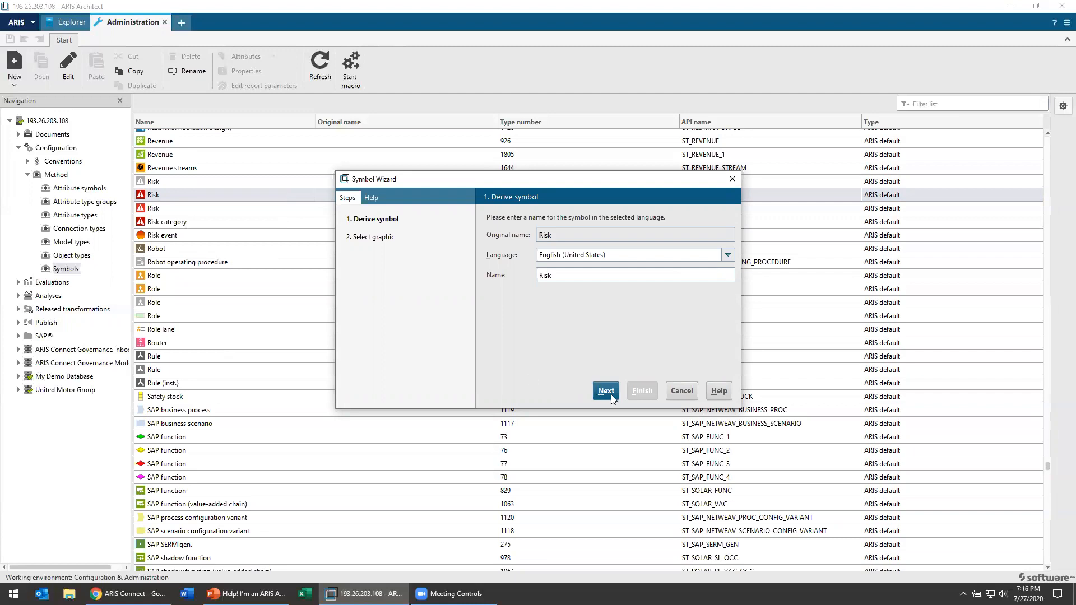
click(604, 391)
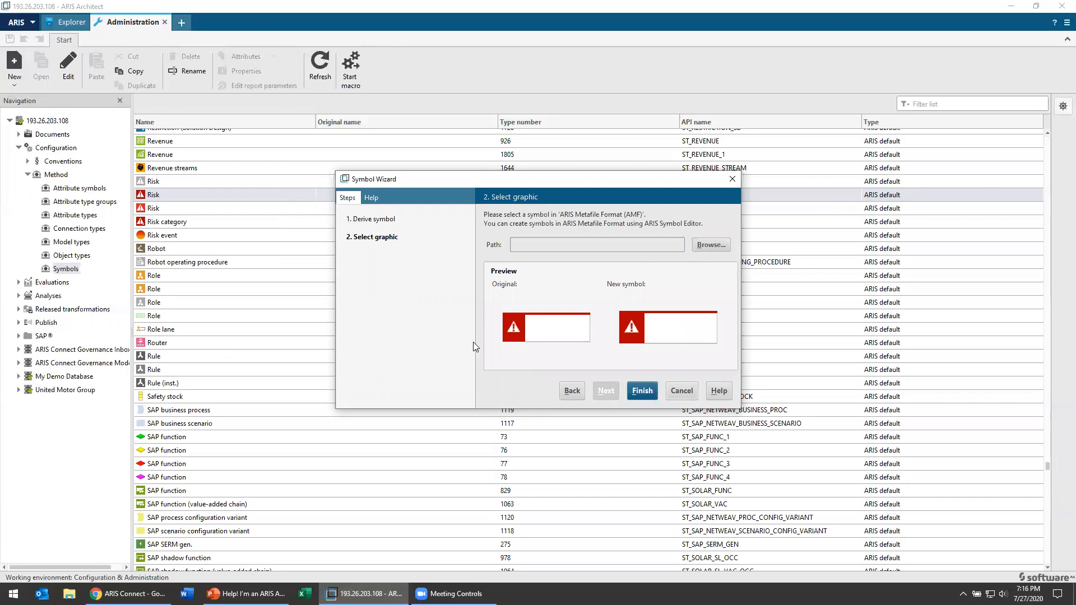
click(710, 244)
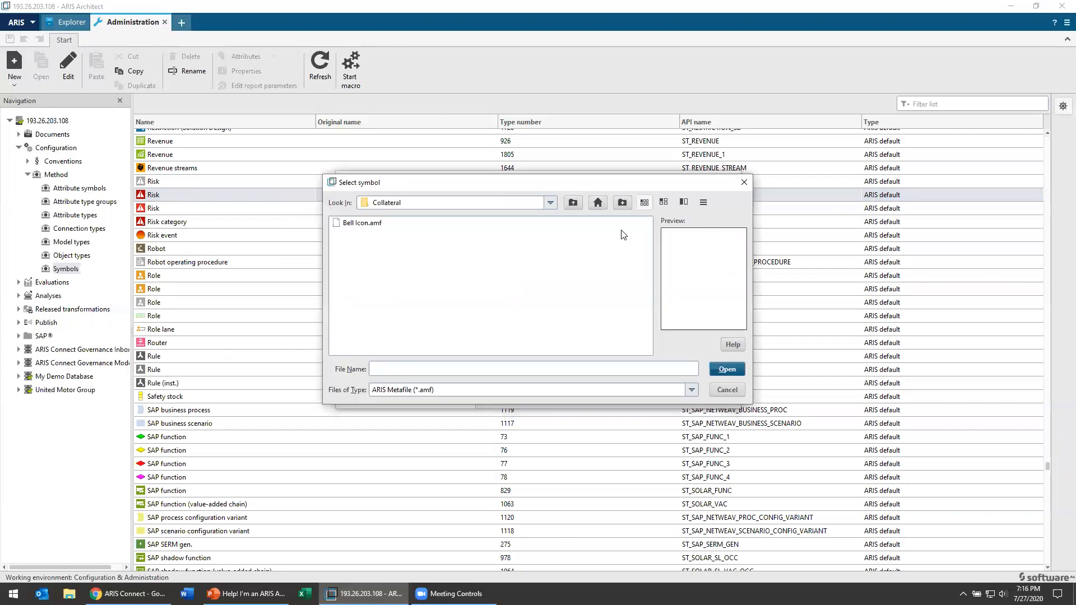
click(725, 369)
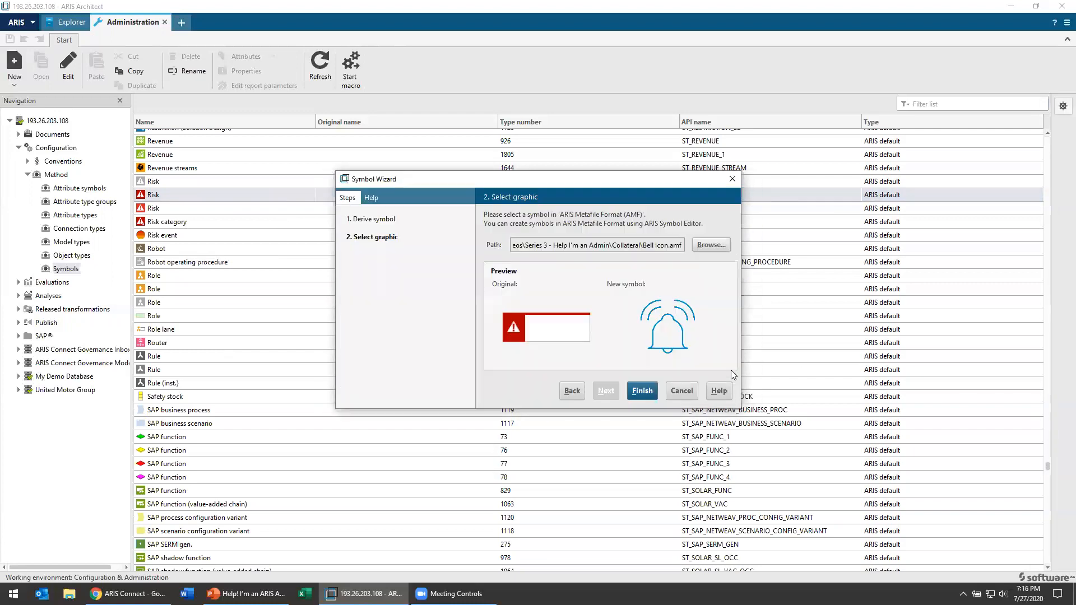
mouse_move(589, 333)
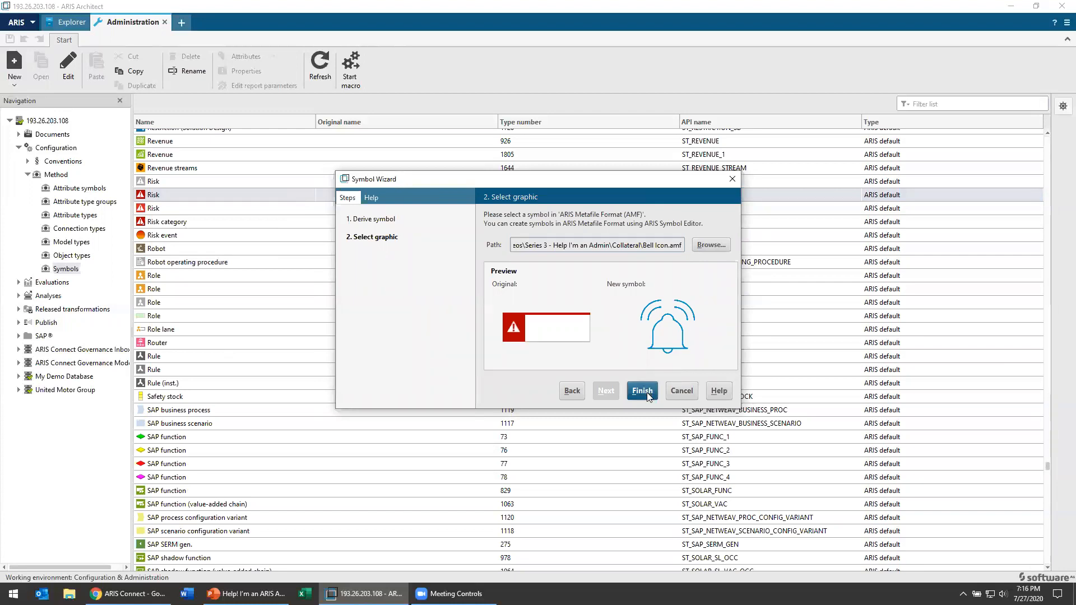
click(642, 390)
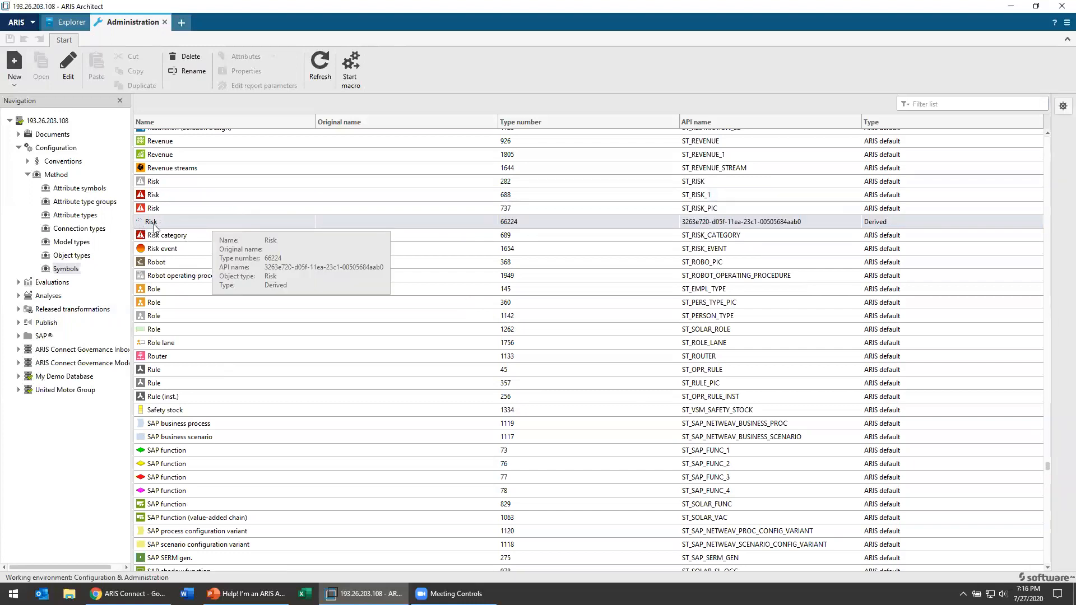
Rename derived symbol 66224 from 'Risk' to 'Risk Bell'.
right_click(151, 221)
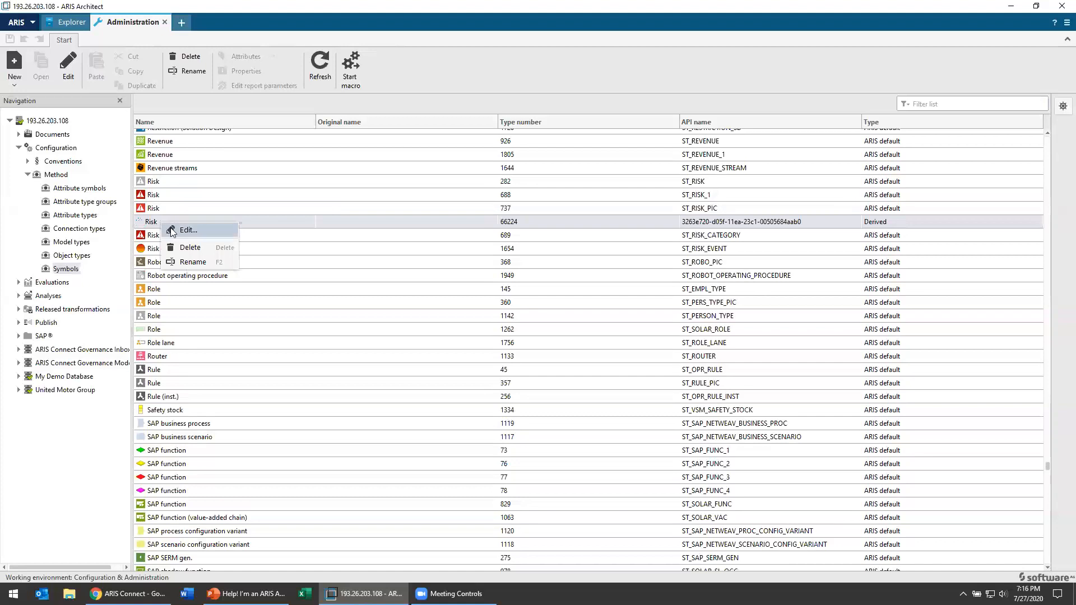
click(189, 230)
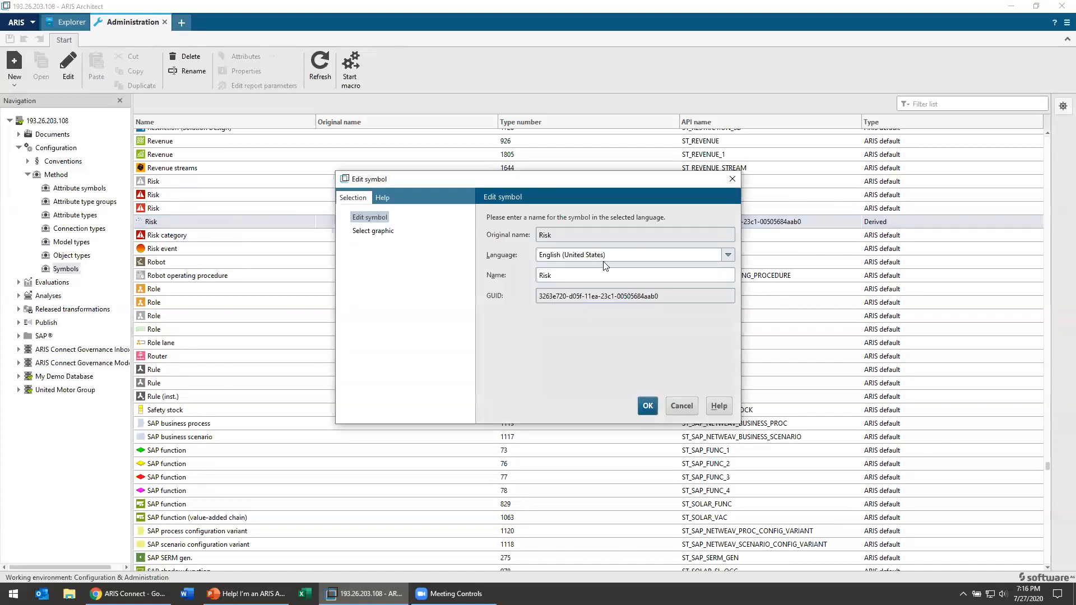
click(618, 275)
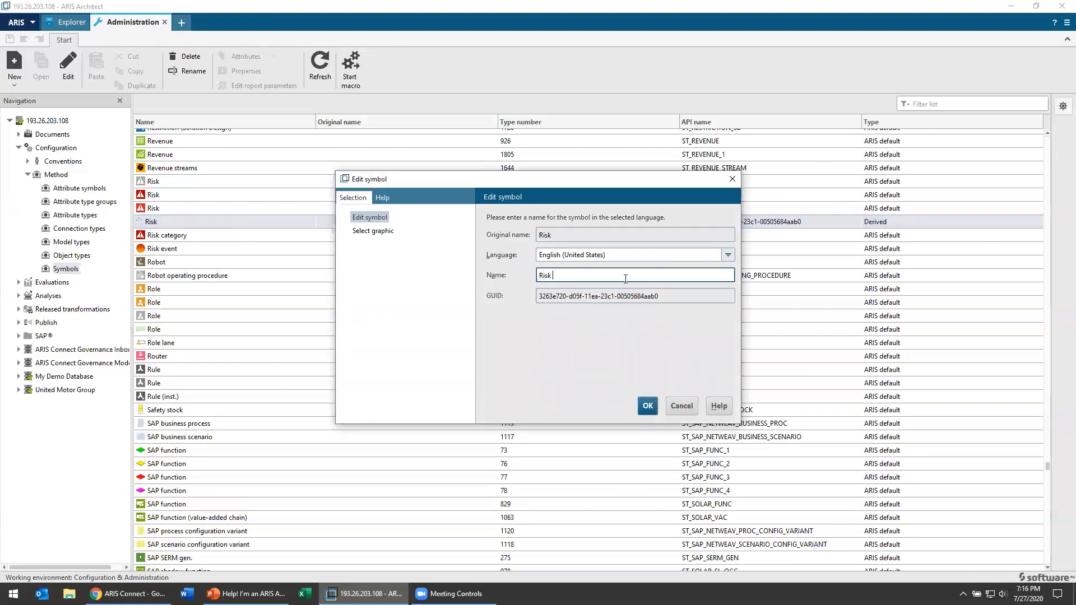
text(Bell)
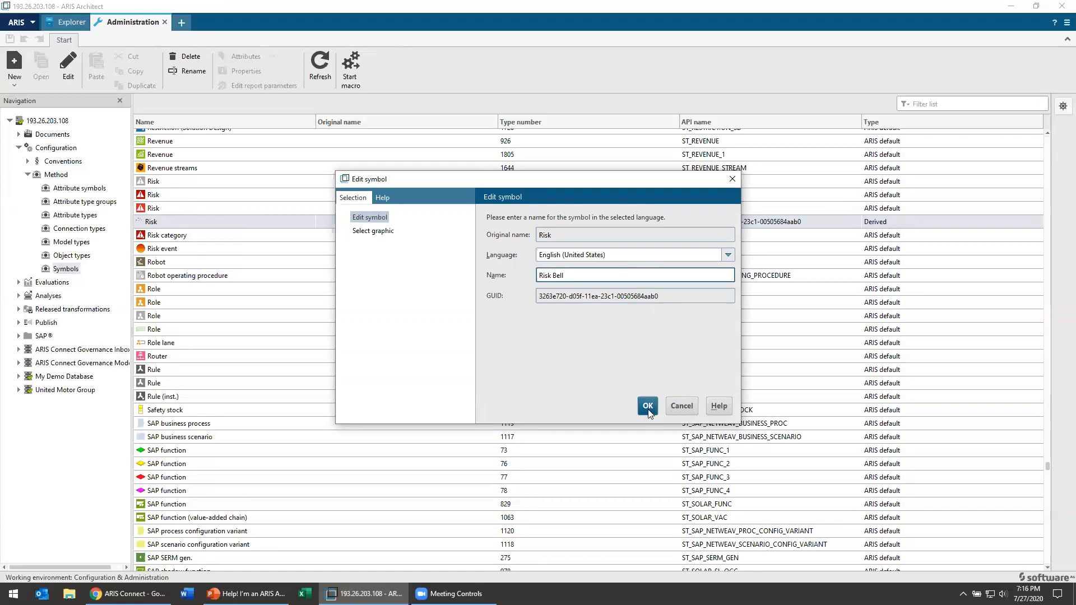
click(646, 406)
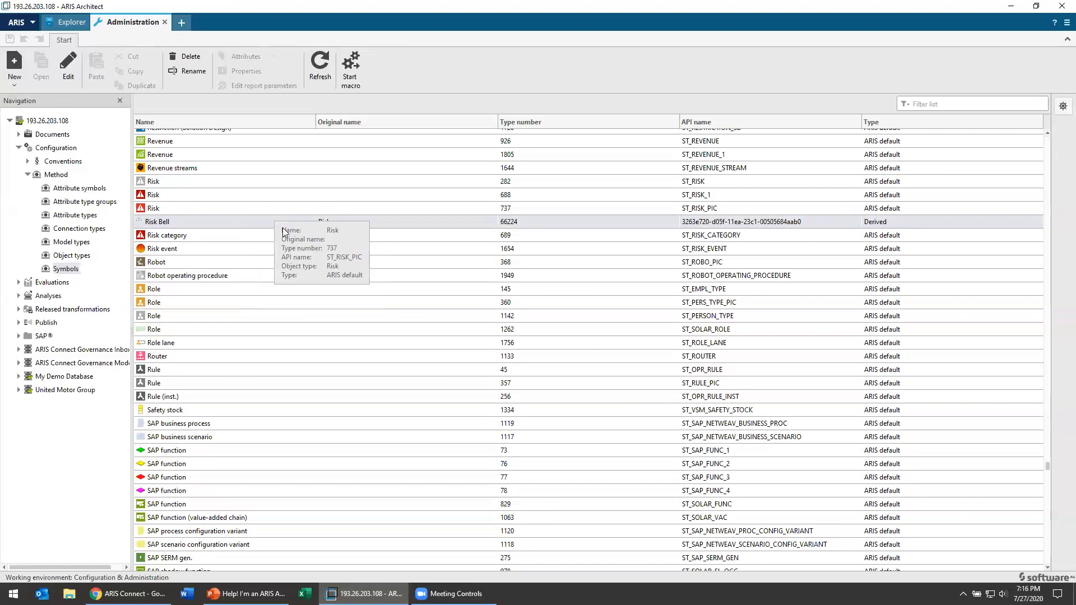
mouse_move(70, 242)
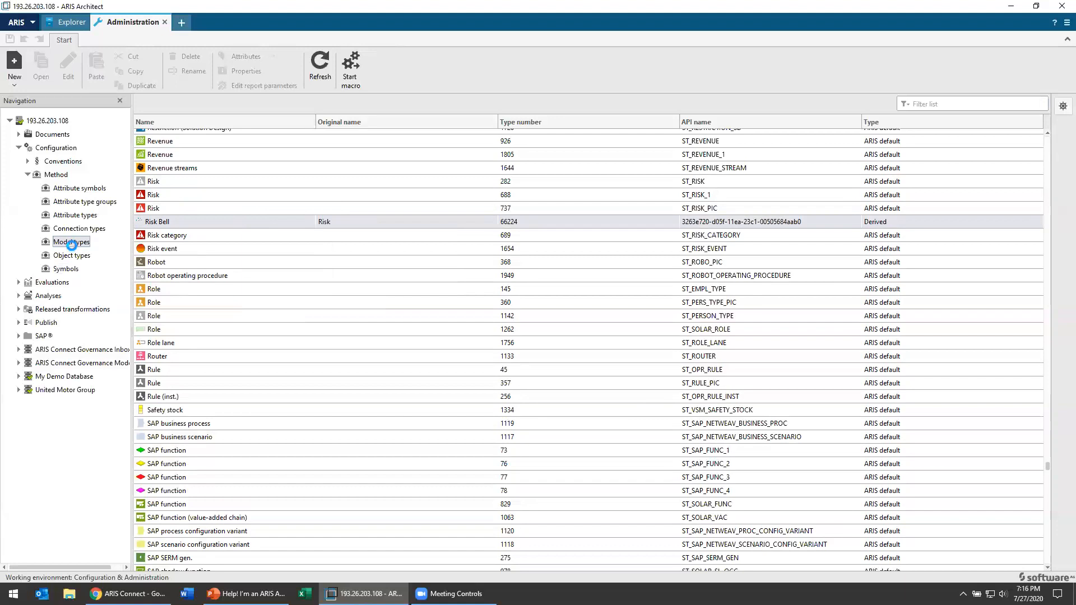
Show Model types filtered by 'risk' to find the Risk diagram, type 162.
click(71, 241)
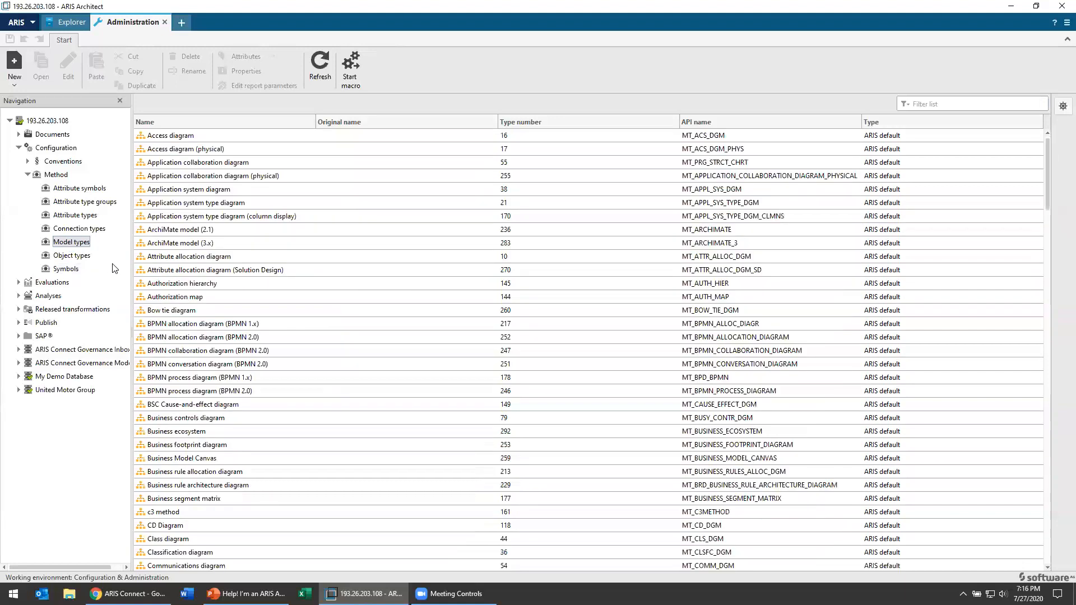
click(971, 104)
text(ris)
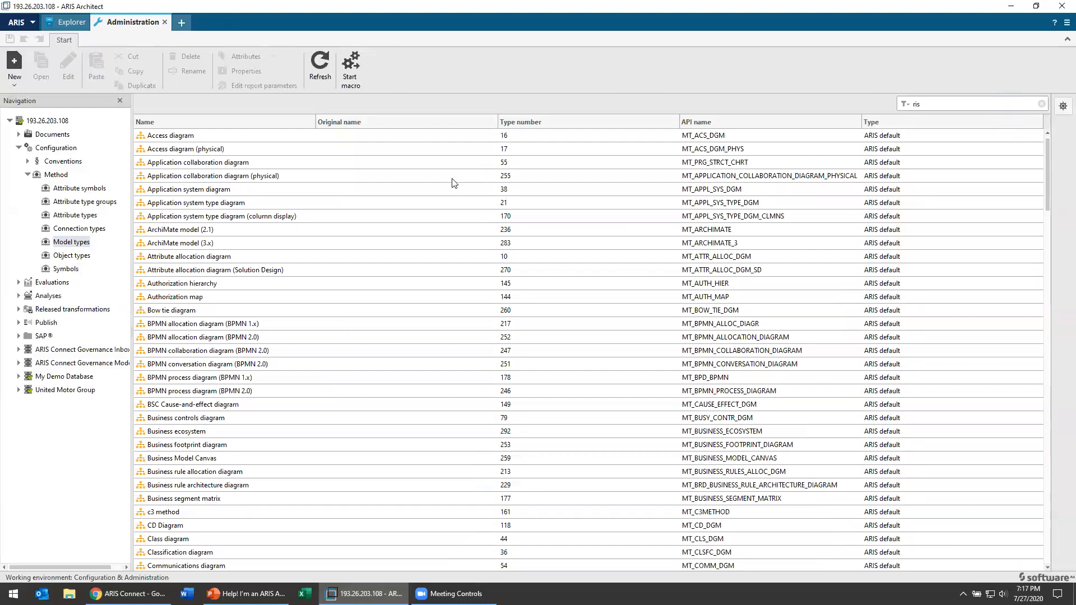
right_click(165, 135)
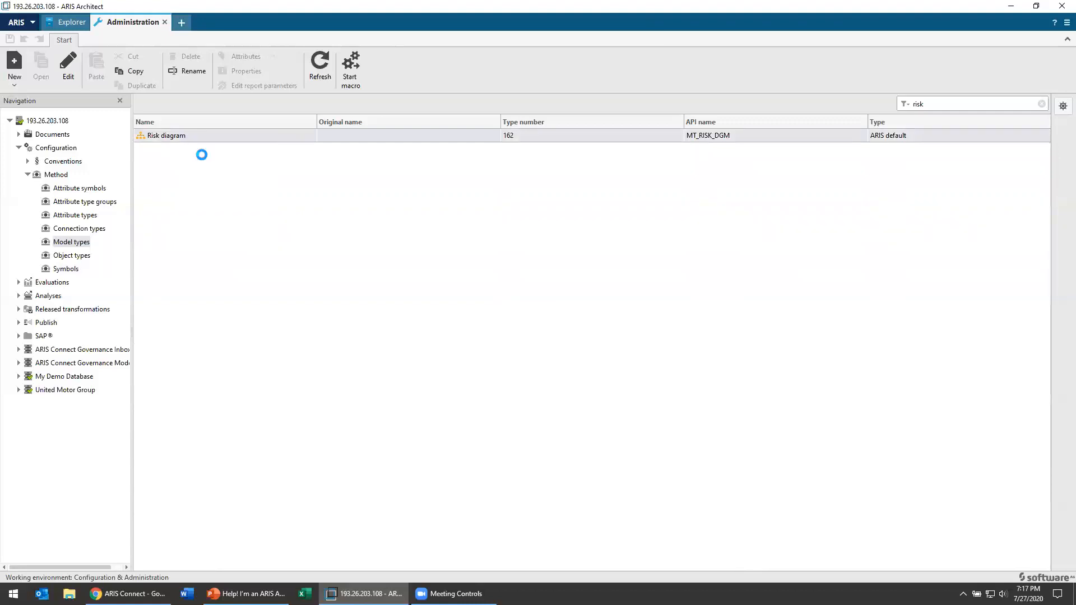
Allow the Risk Bell symbol in the Risk diagram type and list further addable symbols.
double_click(165, 135)
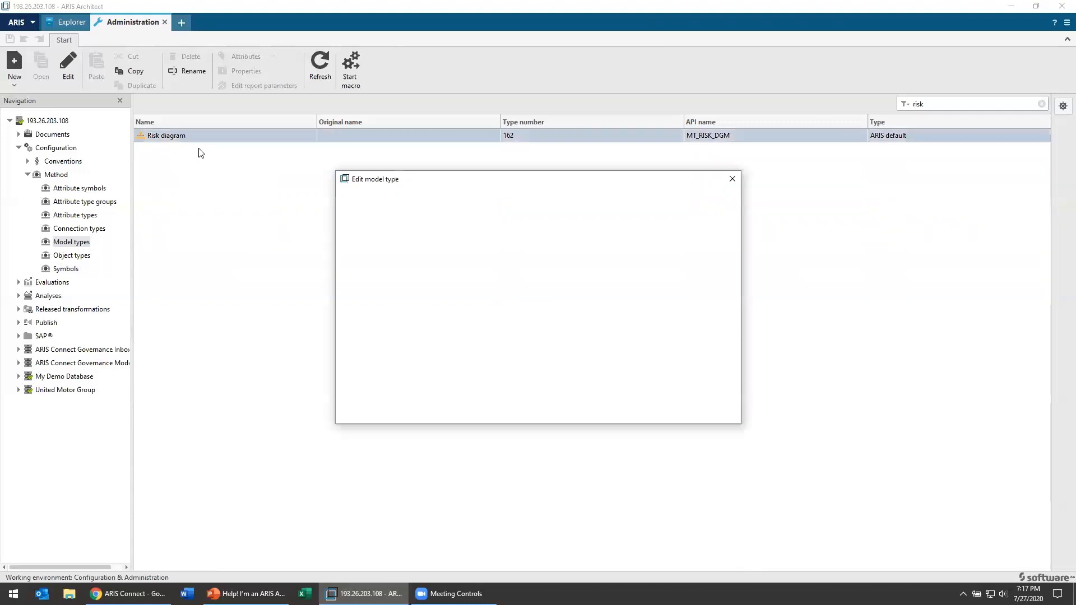
click(373, 243)
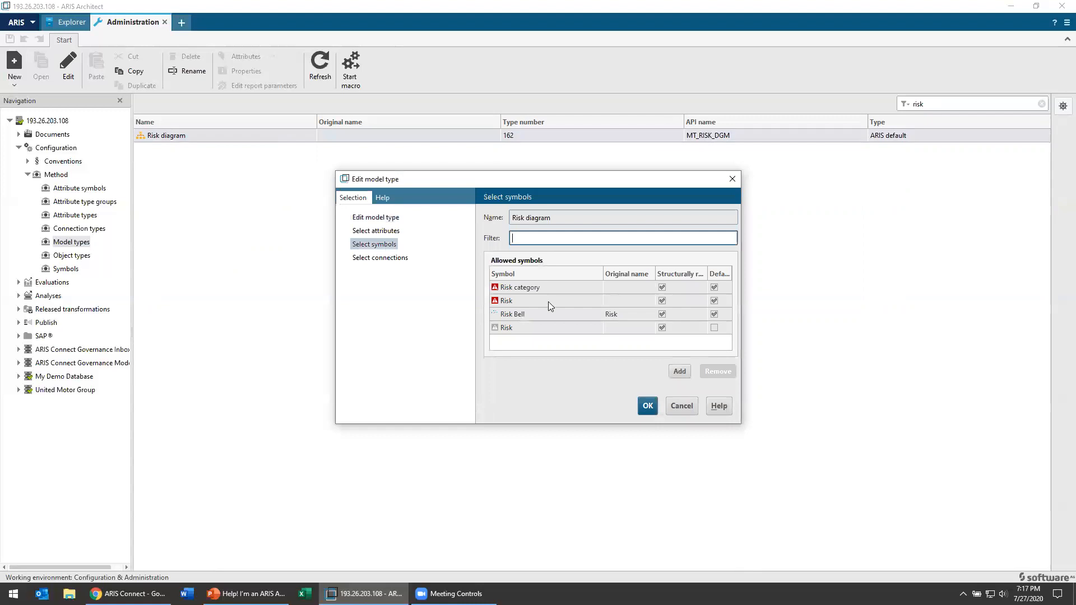
click(511, 314)
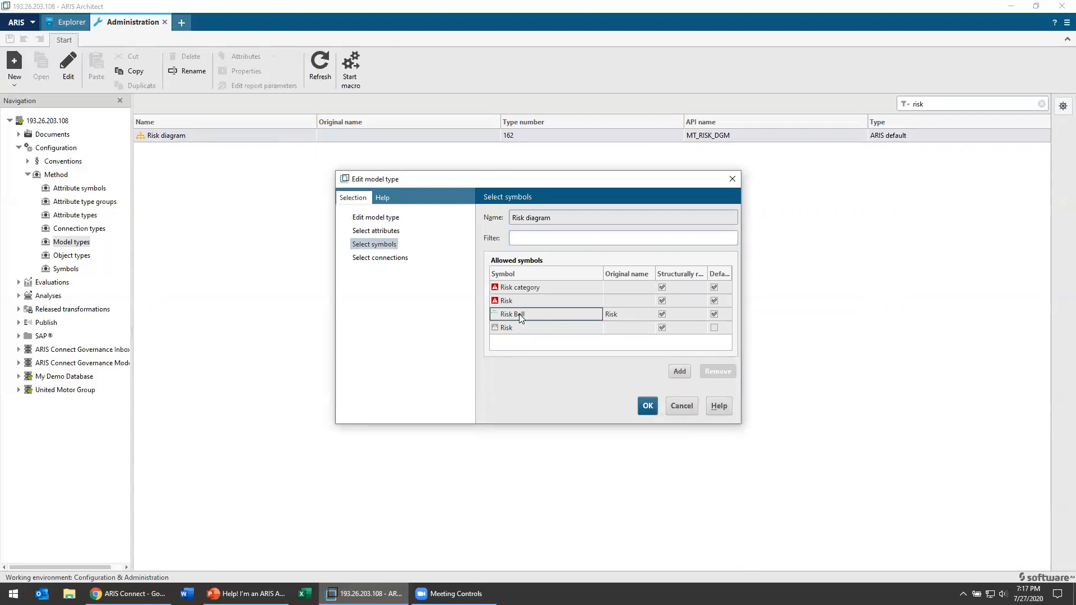
mouse_move(633, 323)
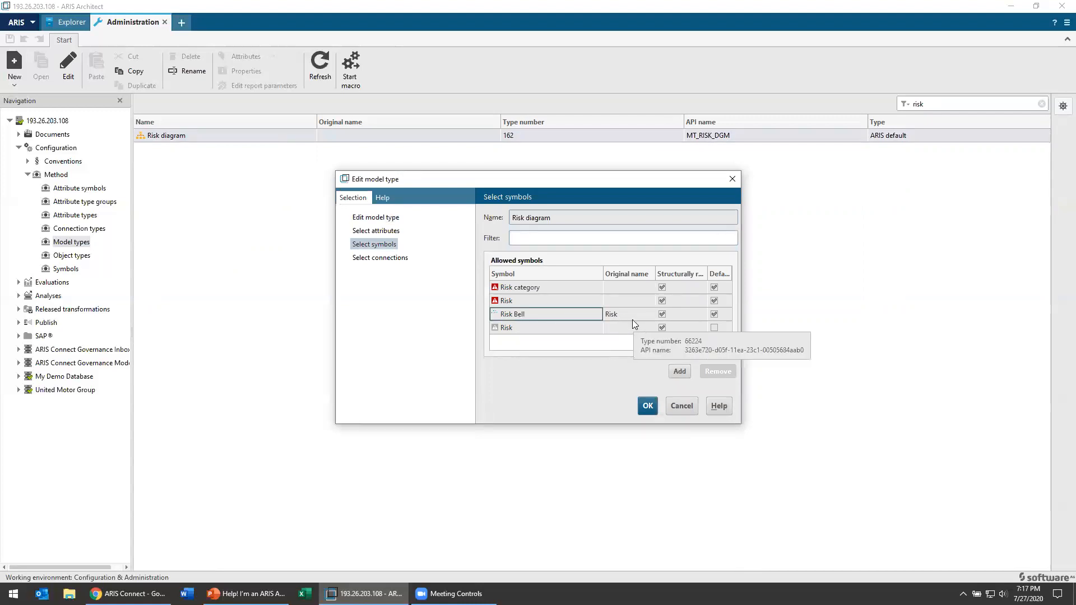
mouse_move(650, 323)
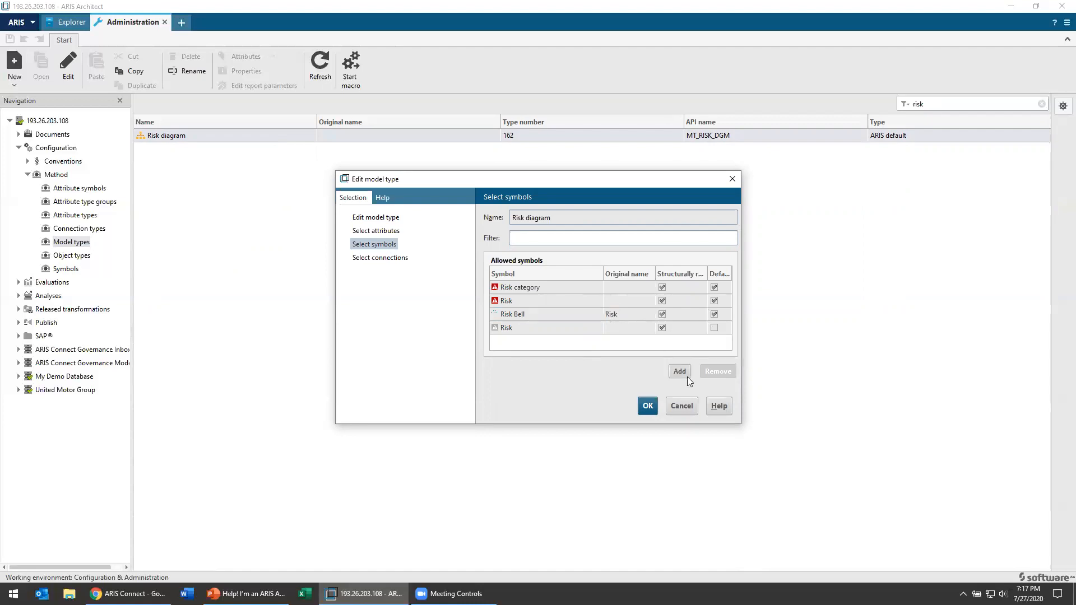
mouse_move(643, 371)
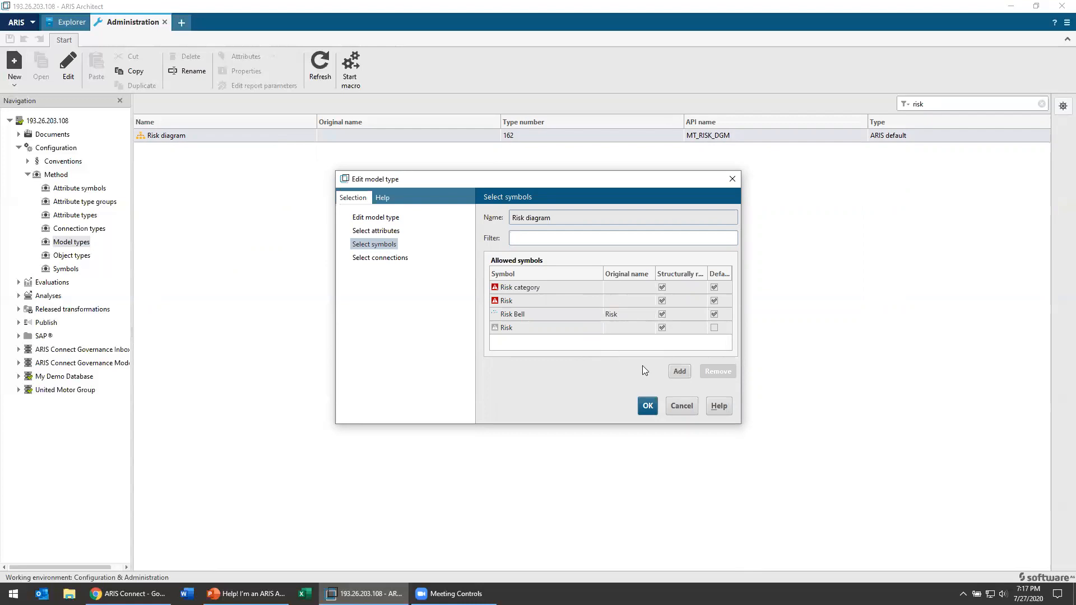
click(678, 371)
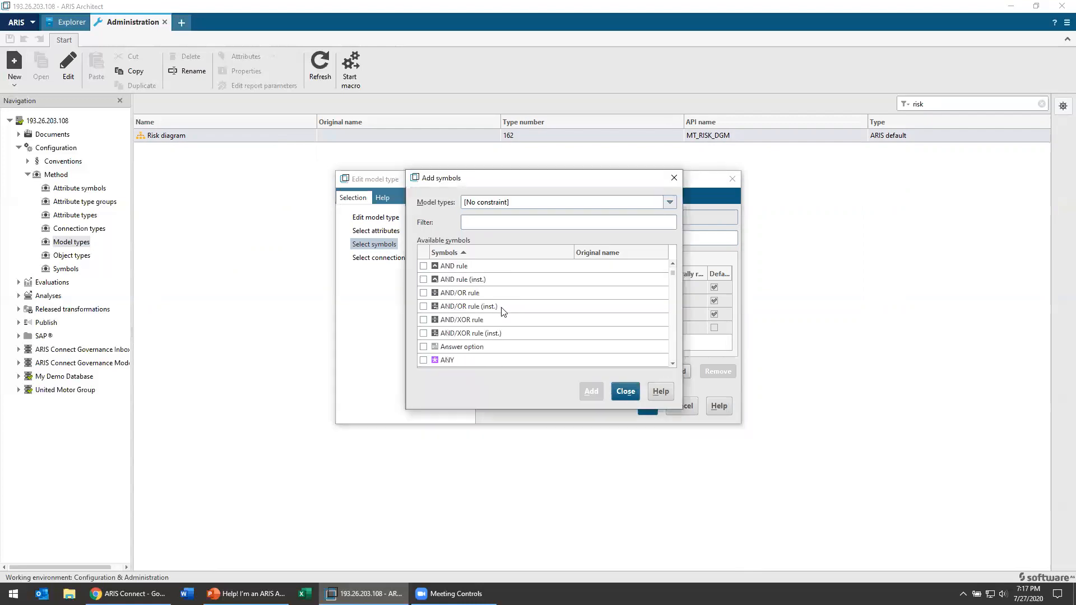
Review the Risk diagram's allowed connections, including Risk Bell generalization and encompasses links.
click(379, 257)
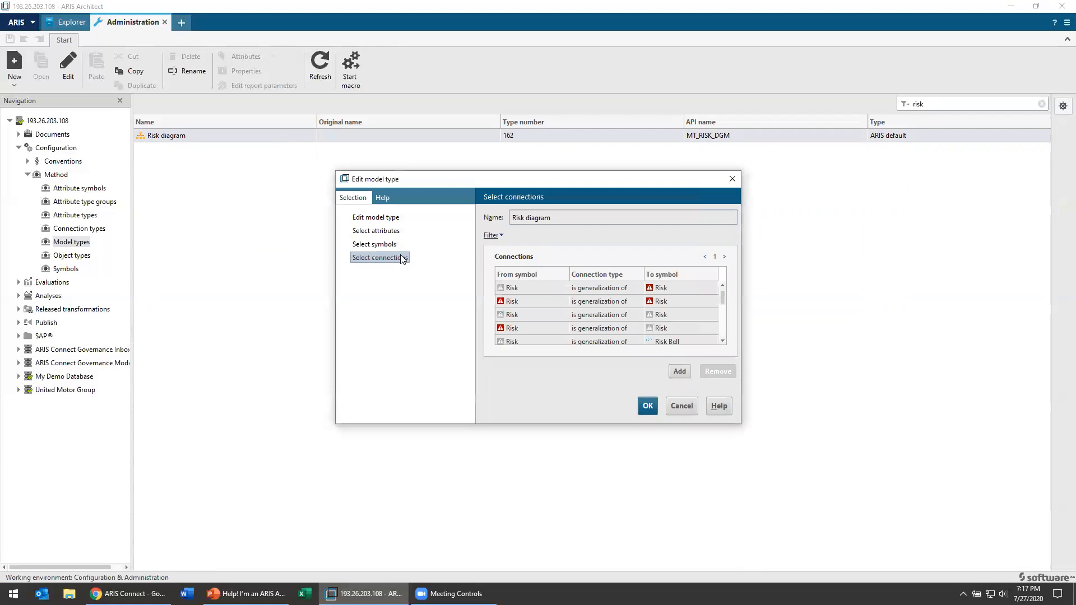
scroll(down, 3)
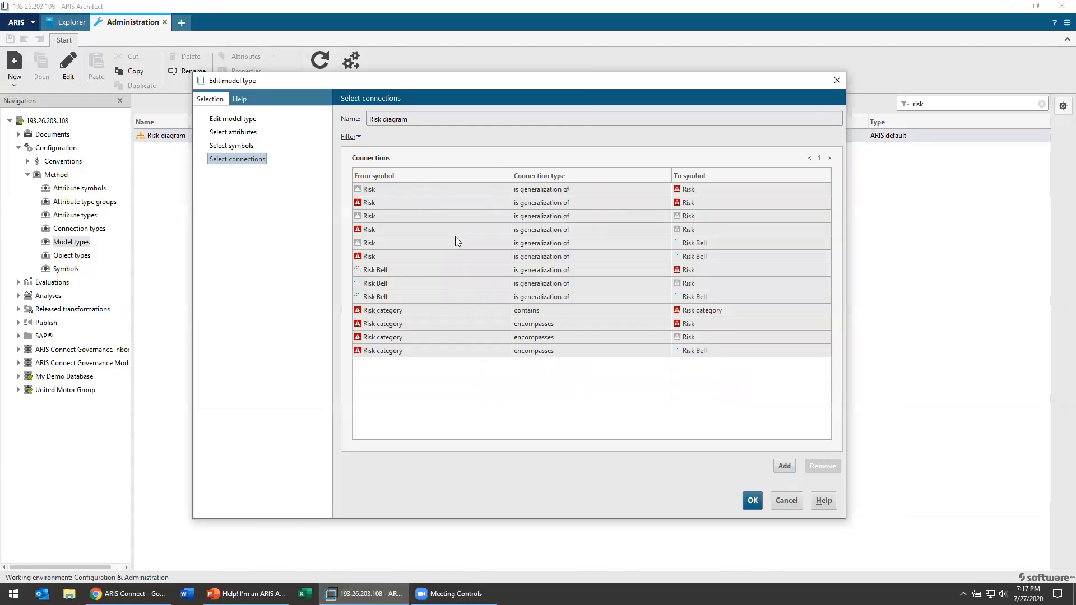
mouse_move(581, 275)
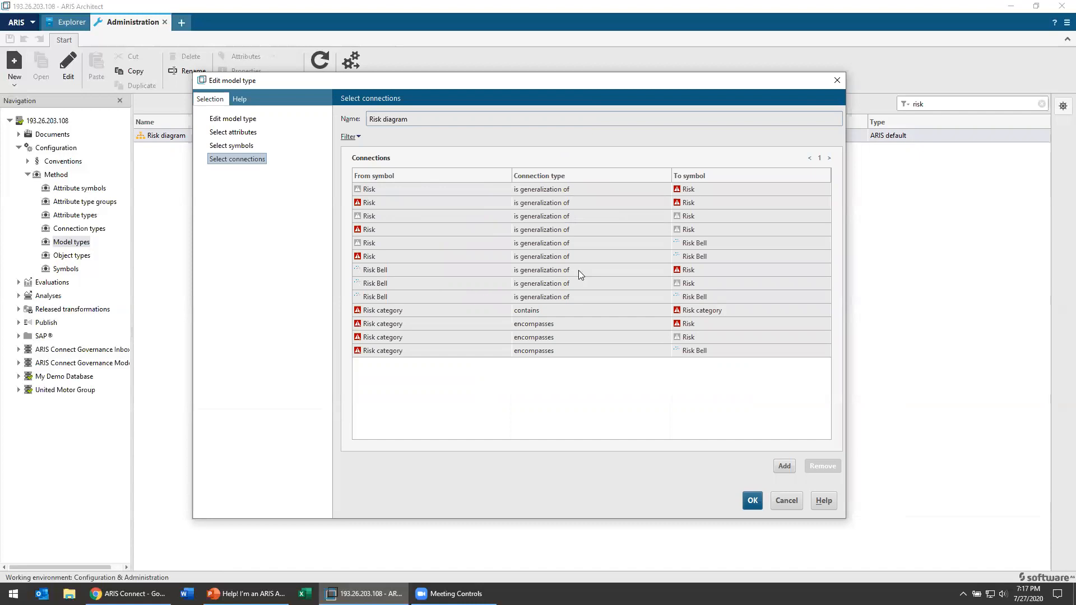
mouse_move(572, 284)
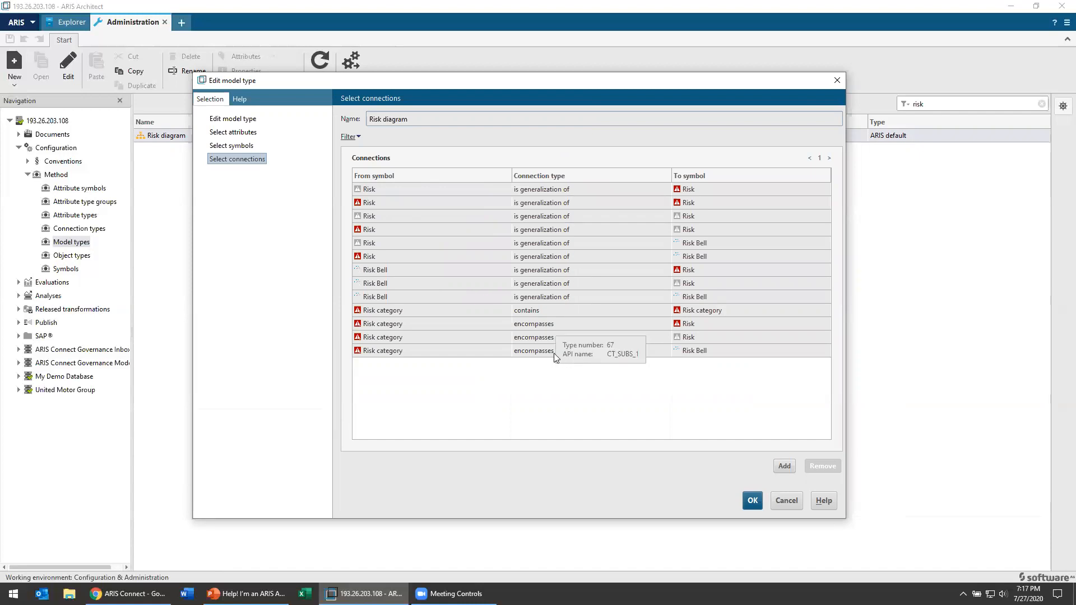
mouse_move(693, 357)
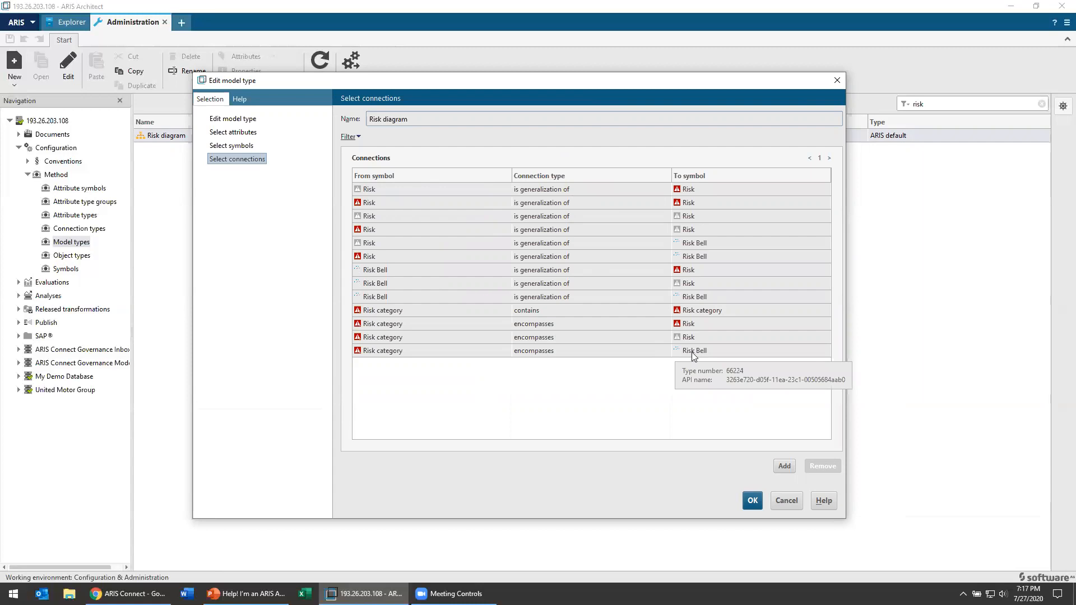
mouse_move(670, 358)
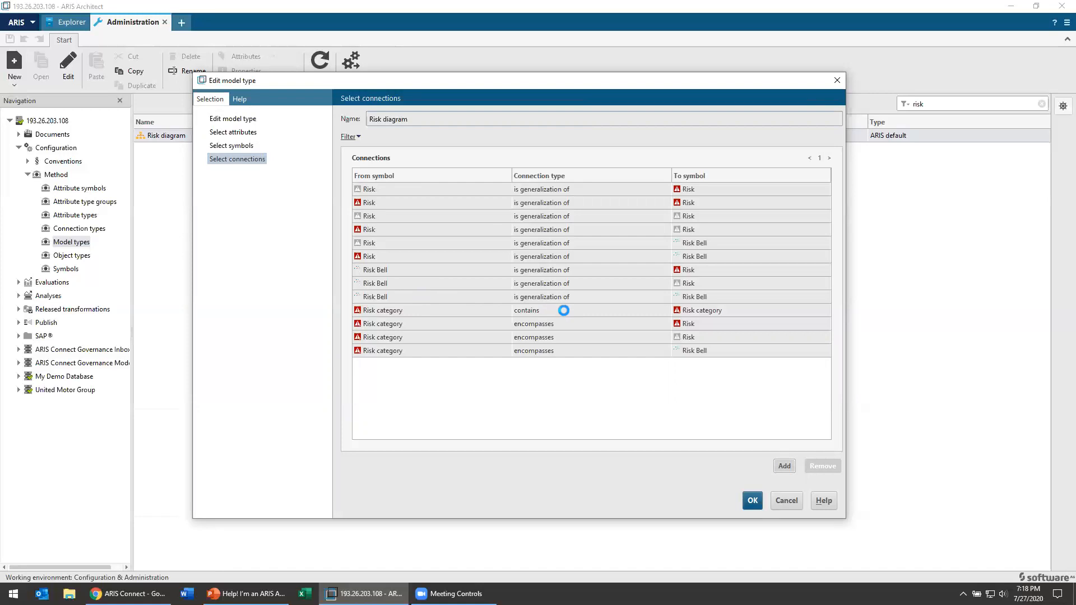
Check the addable connections, toggling 'Risk accepts Risk' on and off, and close without adding.
click(783, 465)
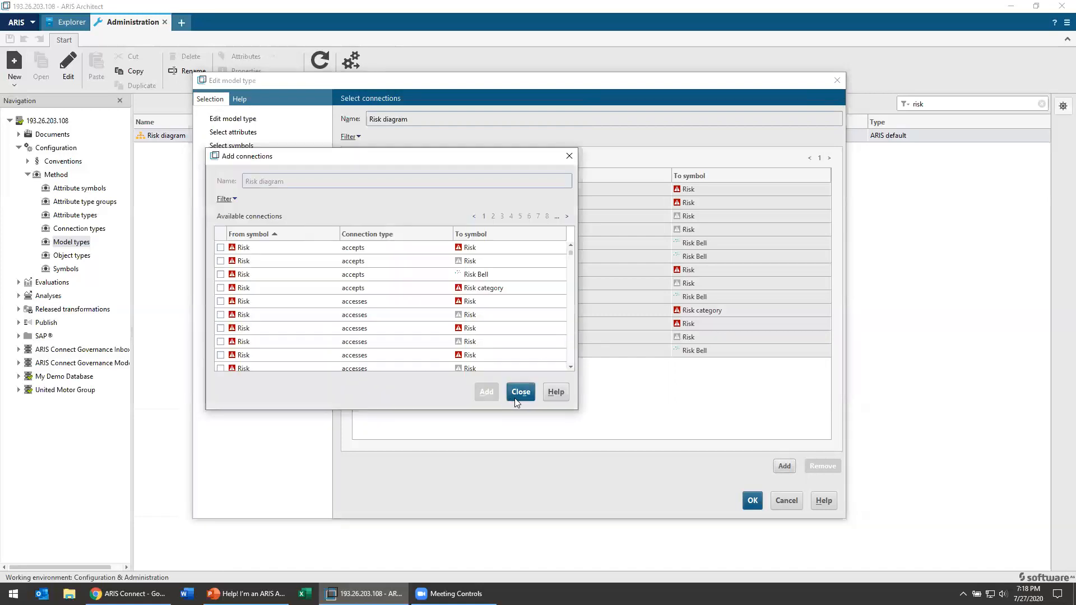
click(221, 261)
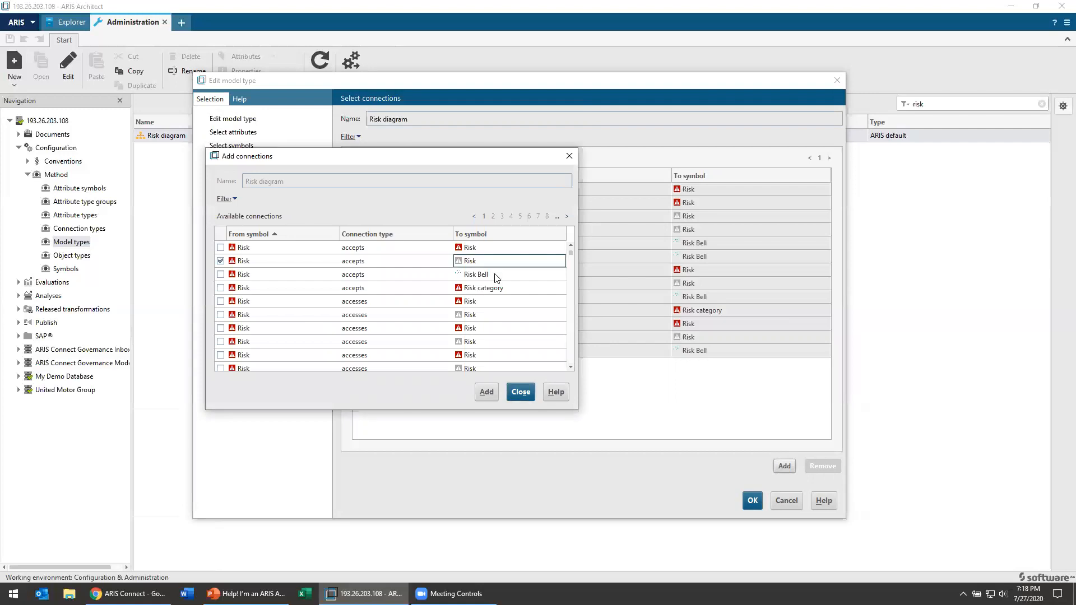
click(220, 262)
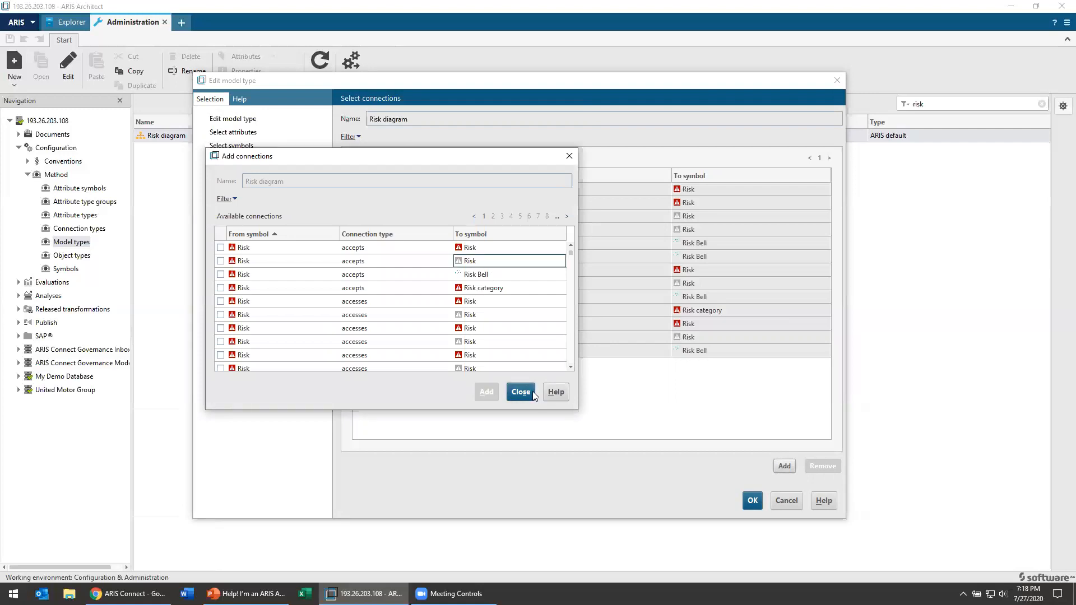
click(519, 392)
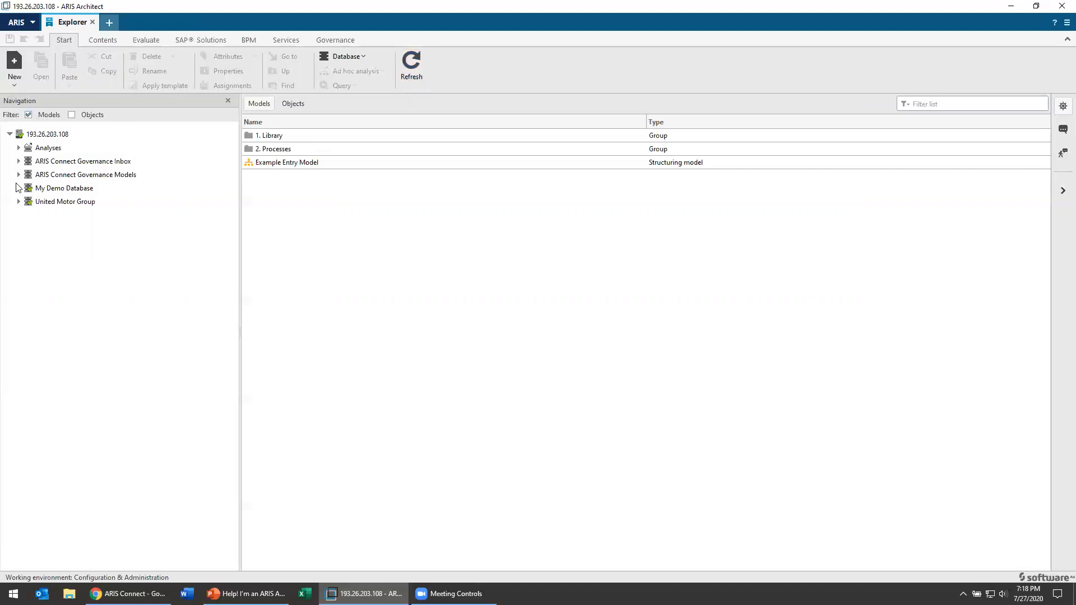
Create a Risk diagram model named 'Risk Library' in the 1.4 Risks folder.
click(18, 188)
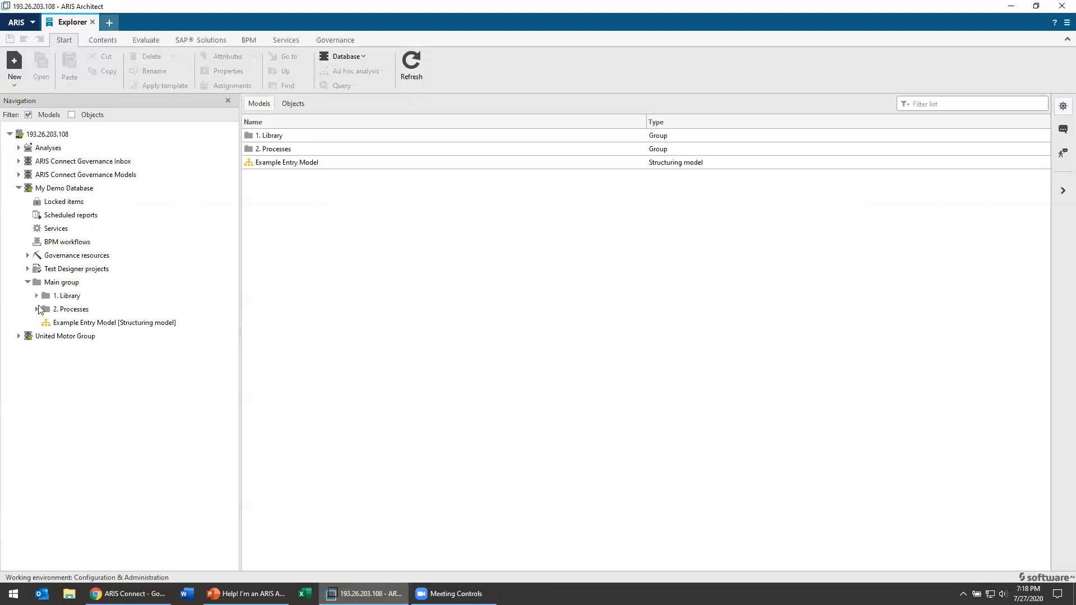
click(45, 295)
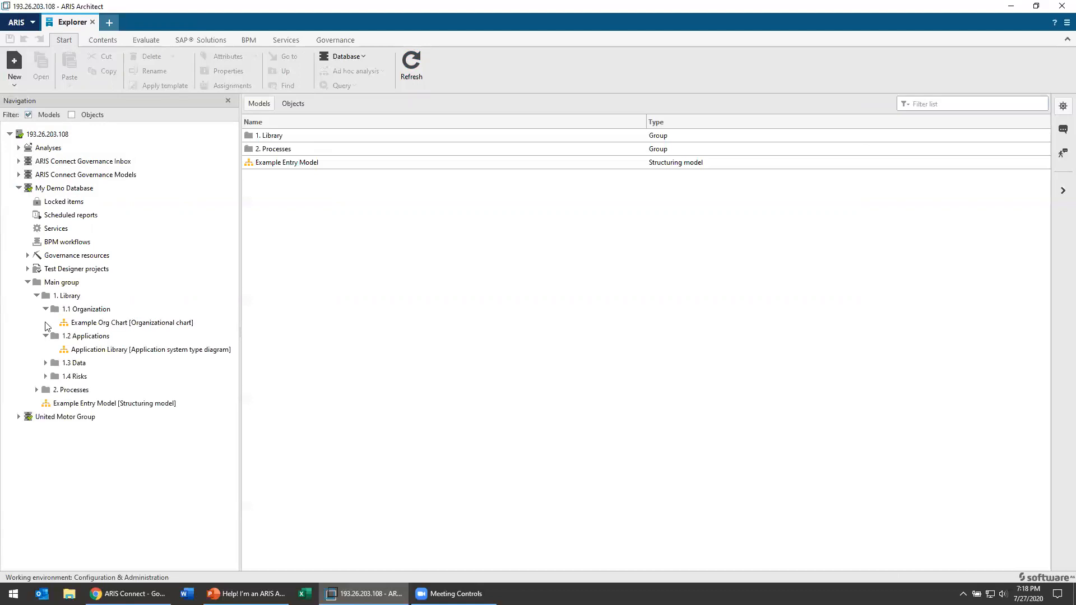
right_click(68, 349)
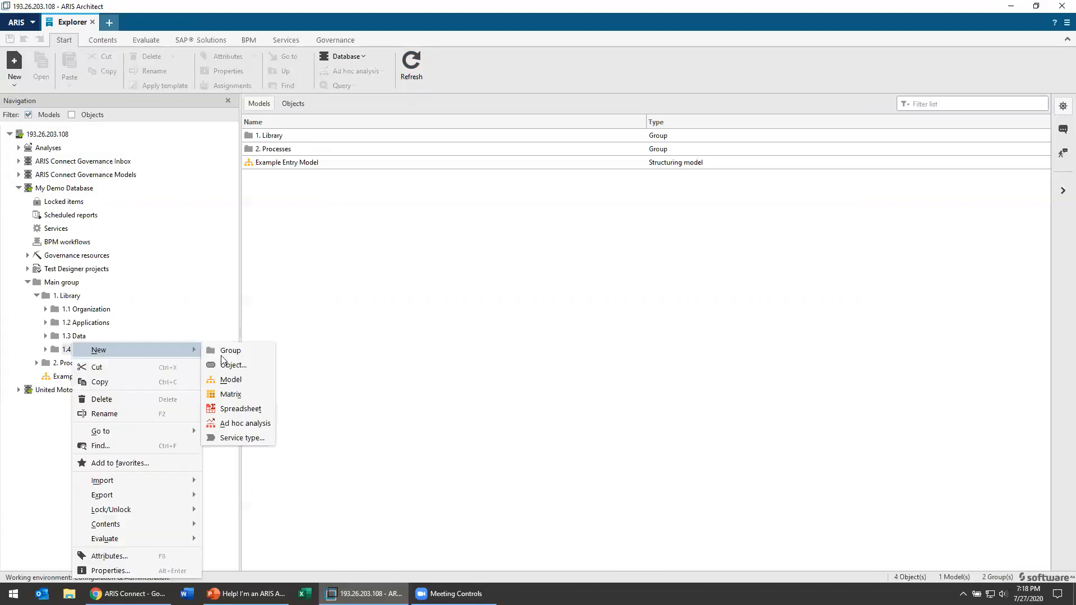
click(231, 379)
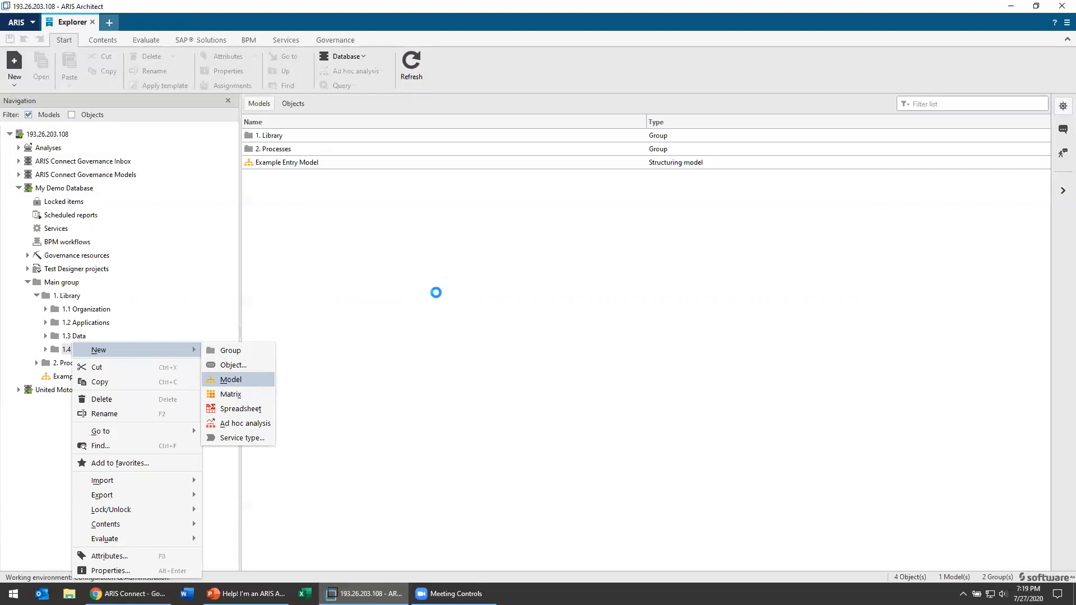
click(230, 378)
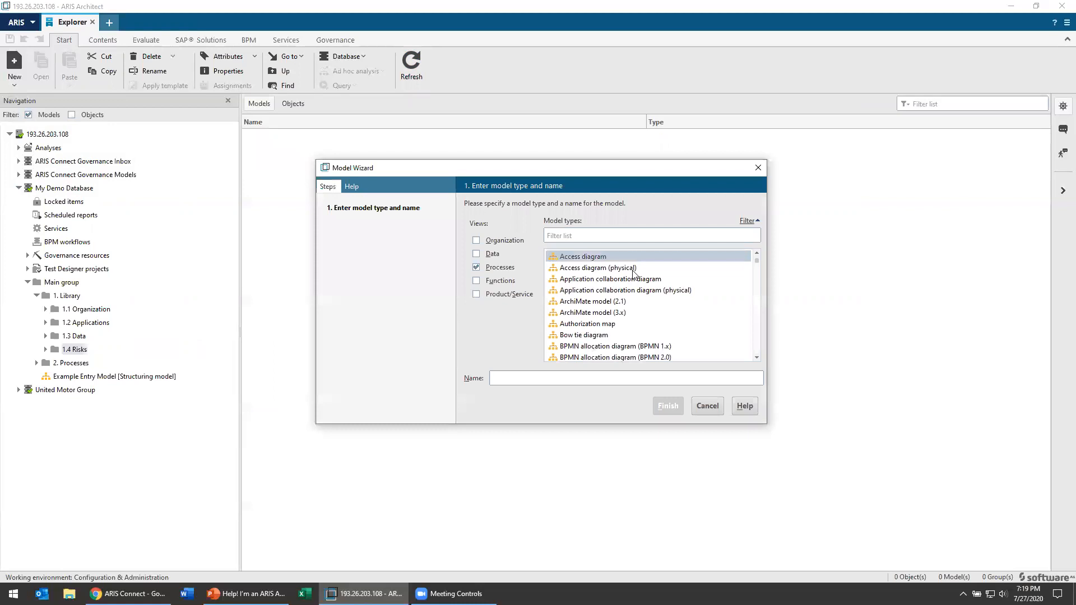
click(650, 235)
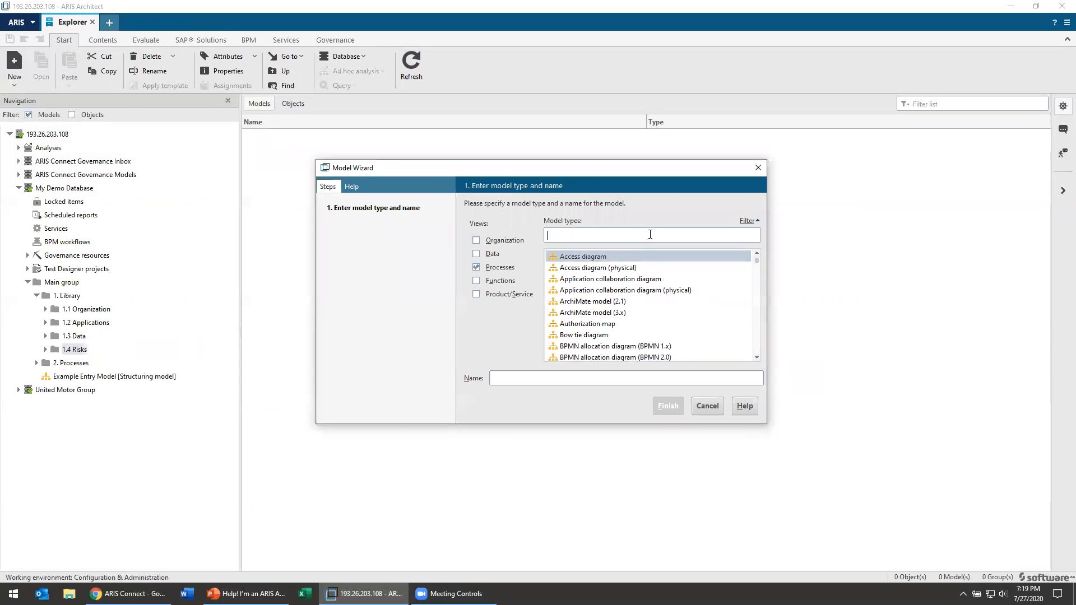
text(risk)
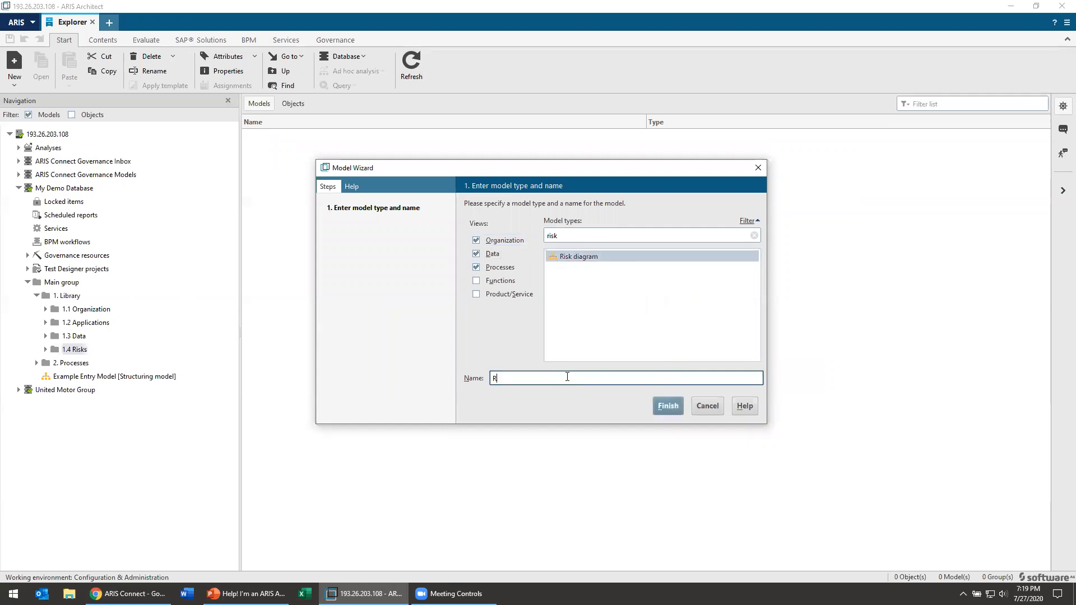
text(isk Li)
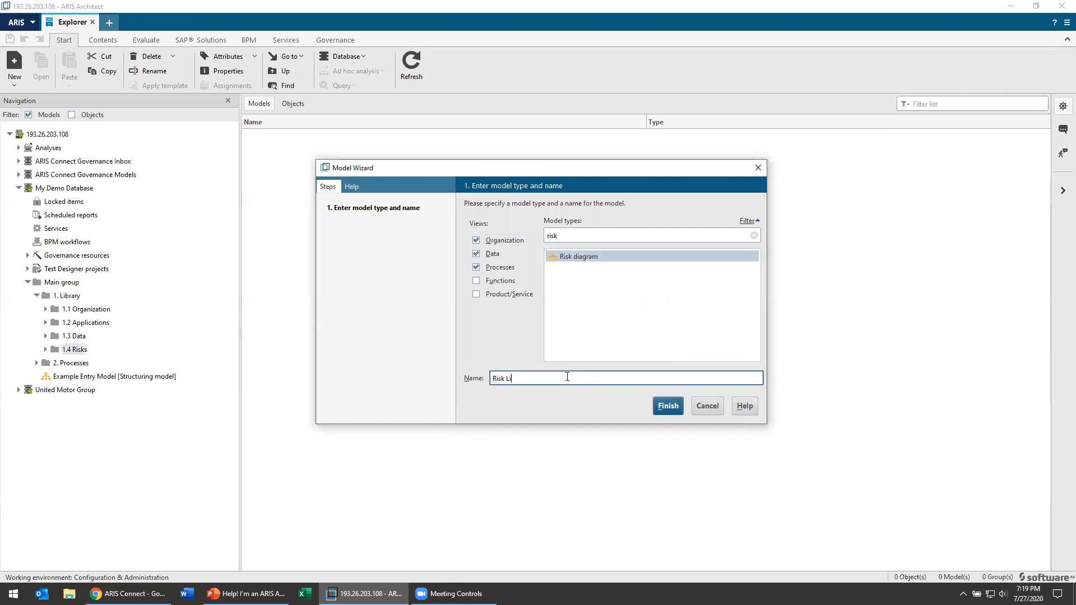
click(666, 406)
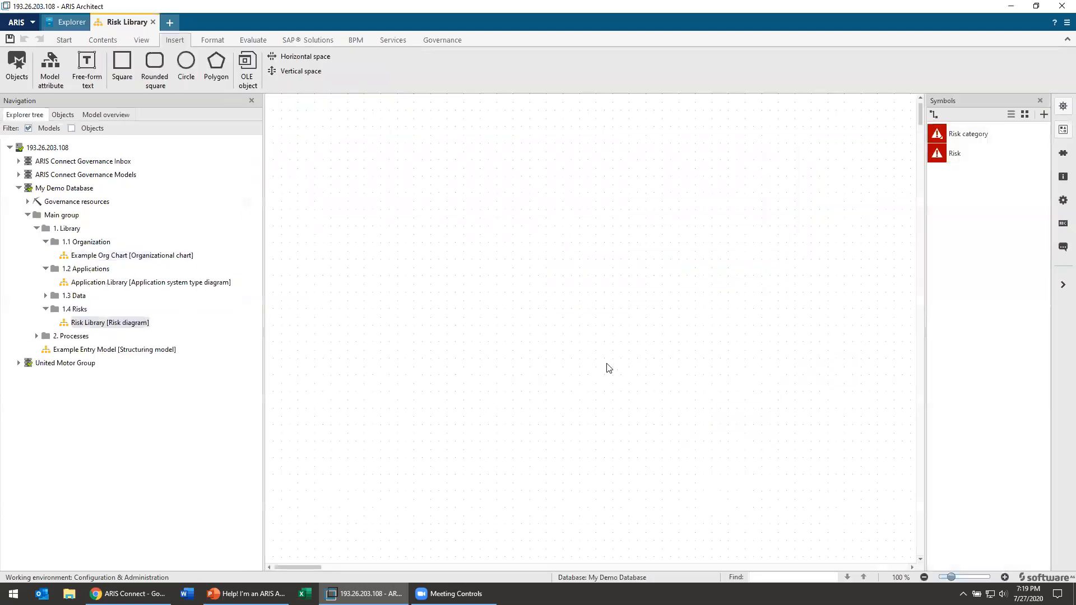
Close Risk Library's addable symbols list without adding any, then bring ARIS Connect forward.
click(1043, 114)
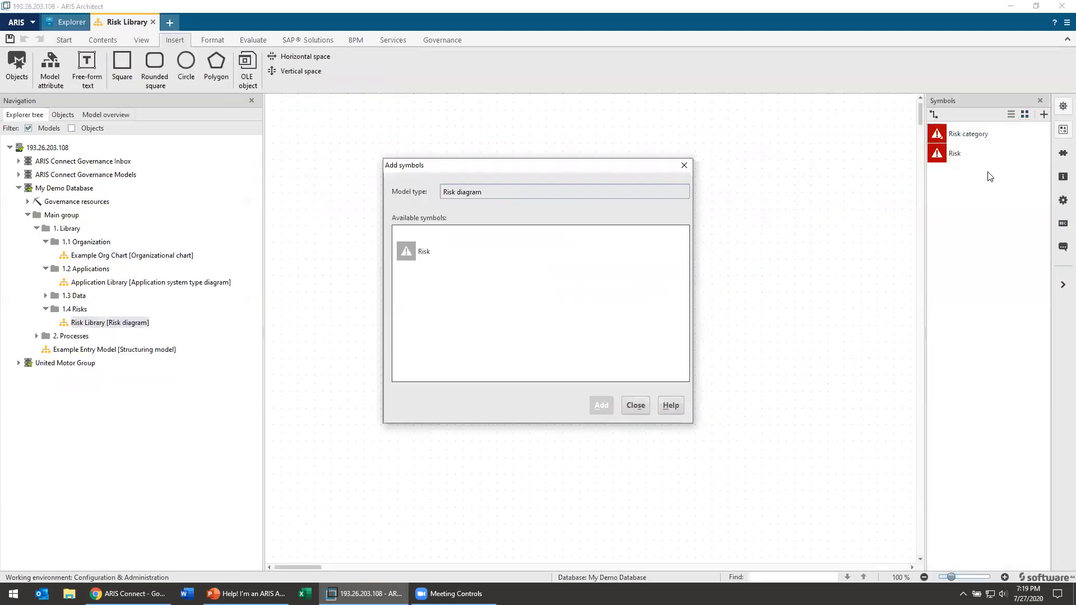
click(634, 405)
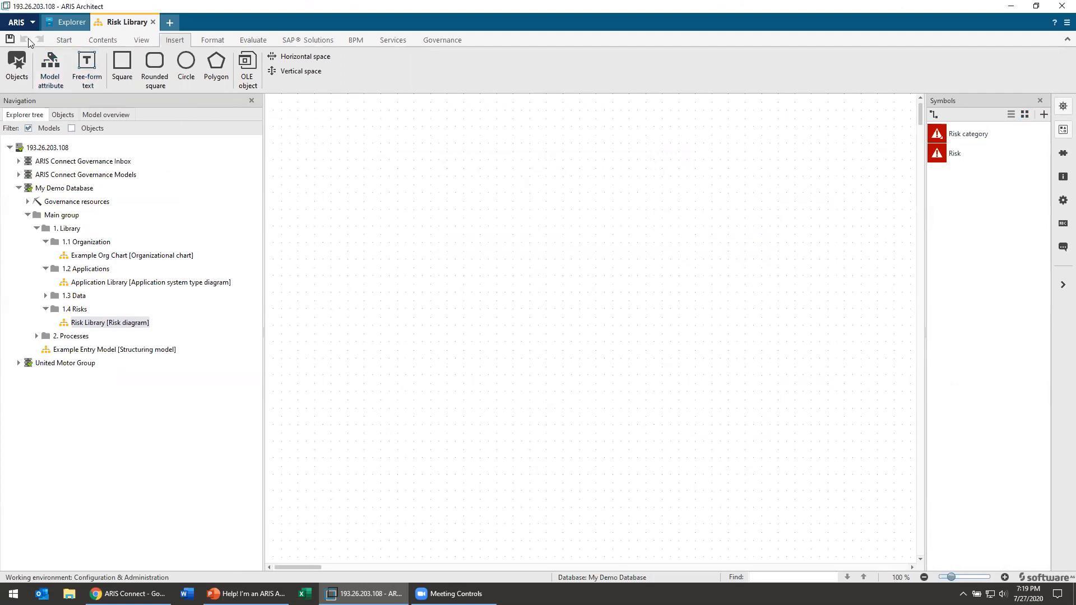
mouse_move(196, 100)
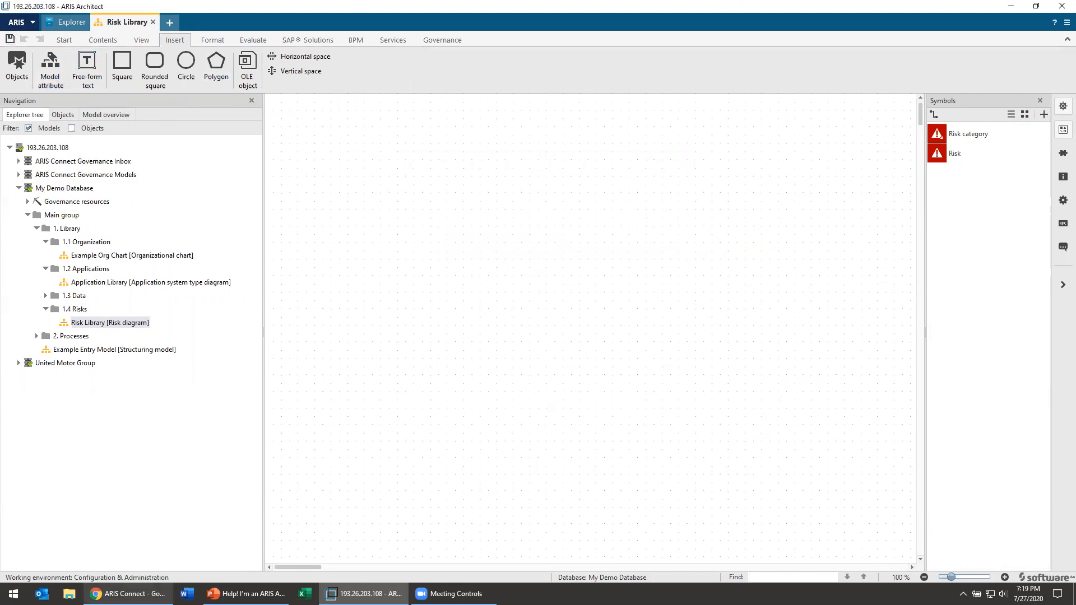
click(128, 593)
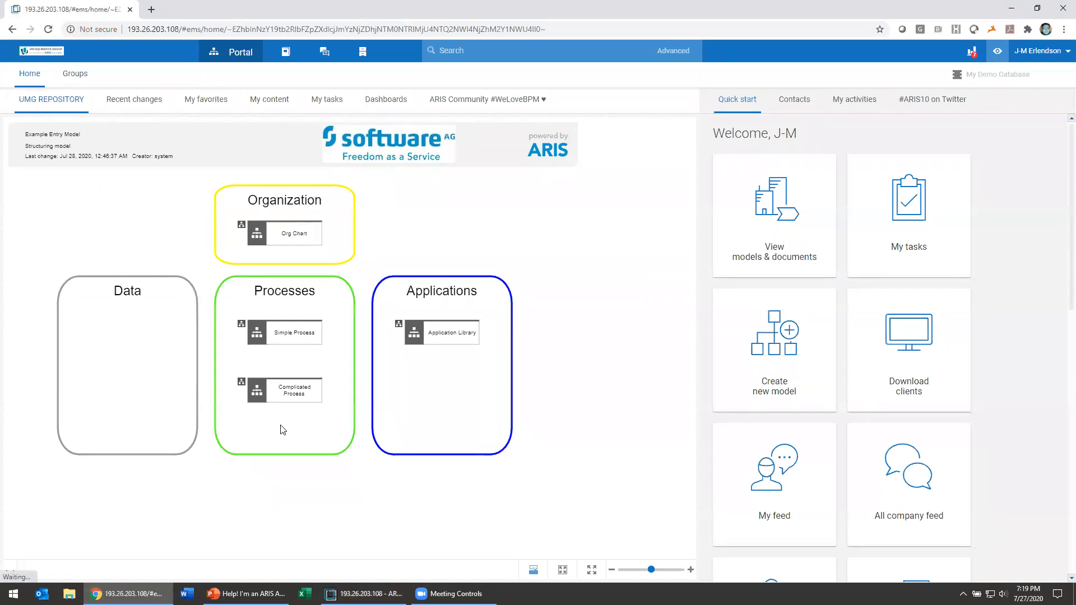
Browse the repository to 1. Library > 1.4 Risks and open Risk Library for editing.
click(363, 52)
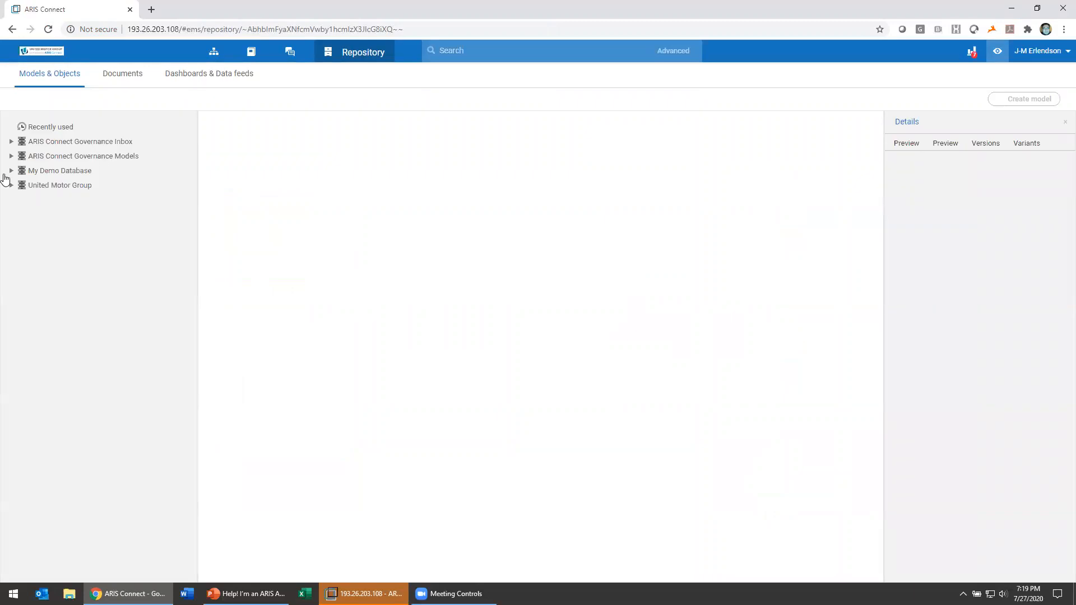
mouse_move(22, 180)
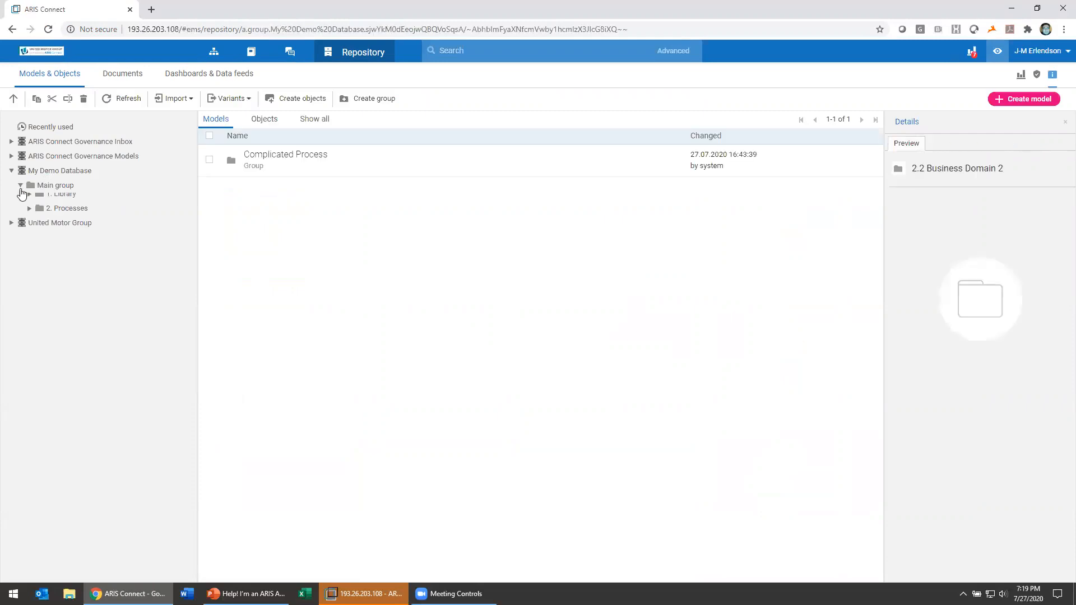
click(39, 193)
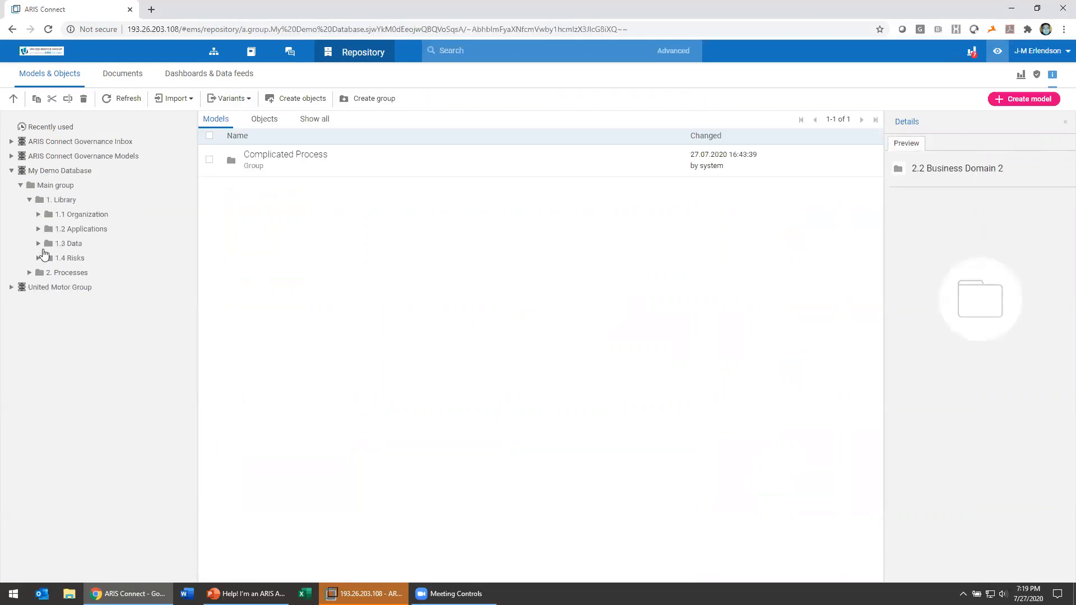
click(69, 257)
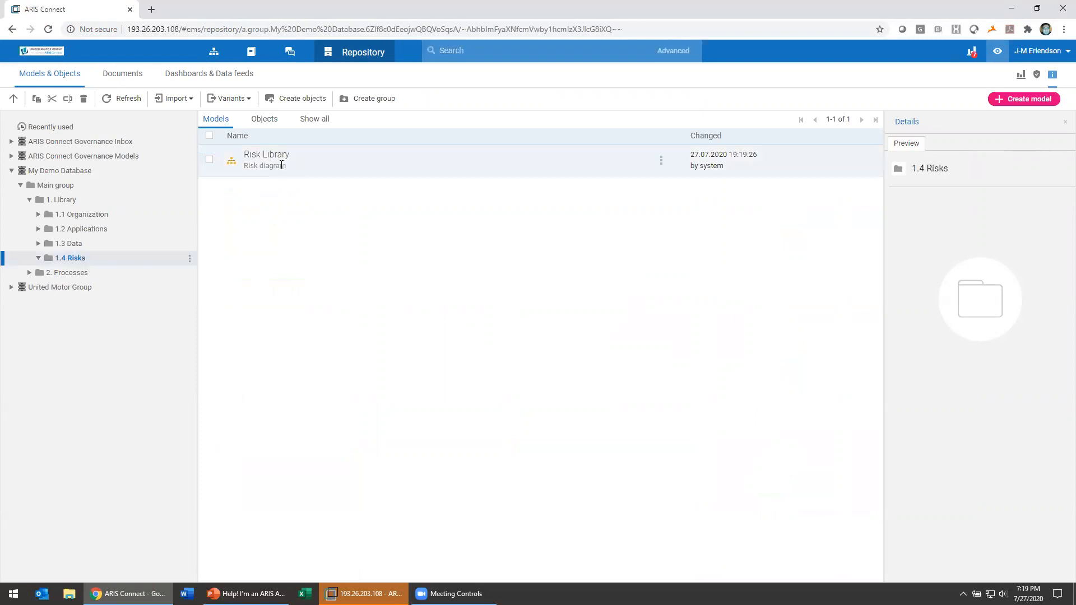
click(364, 593)
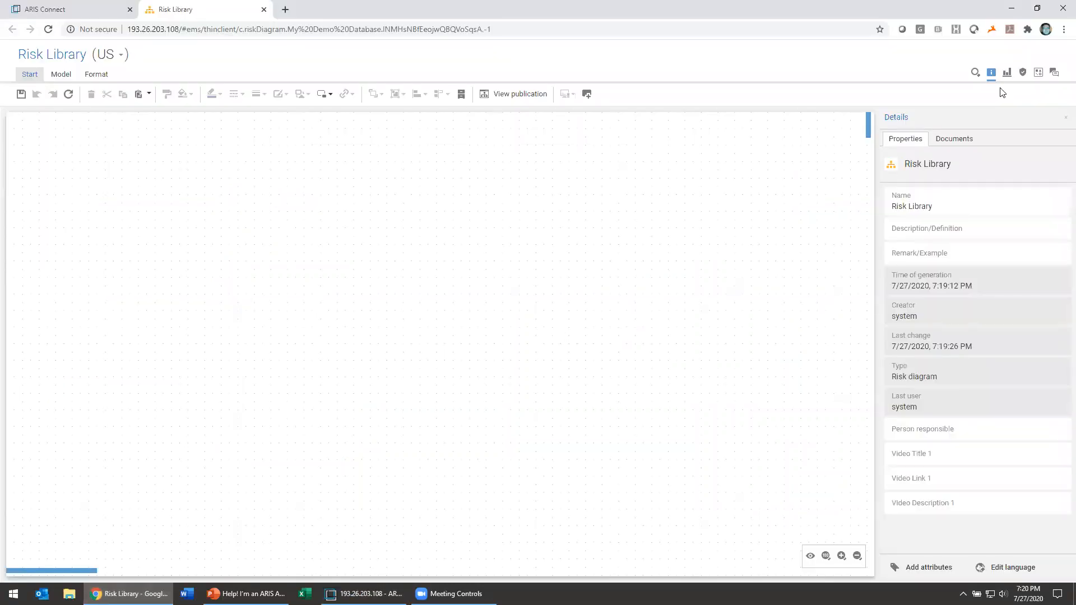
Show the Risk Library symbol palette offering Risk category, Risk and Risk Bell.
click(1037, 72)
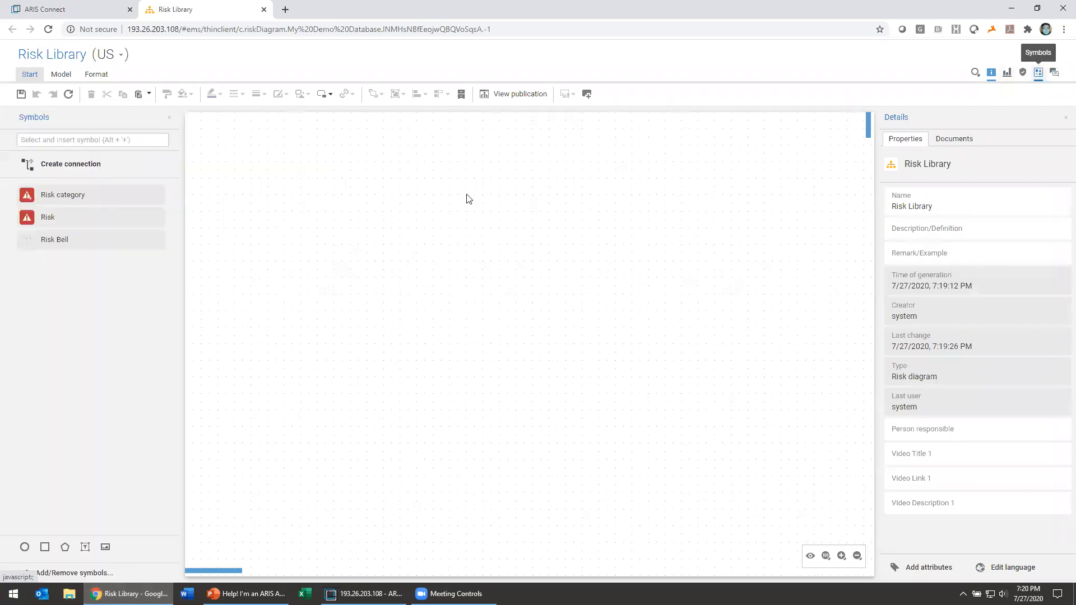
mouse_move(54, 245)
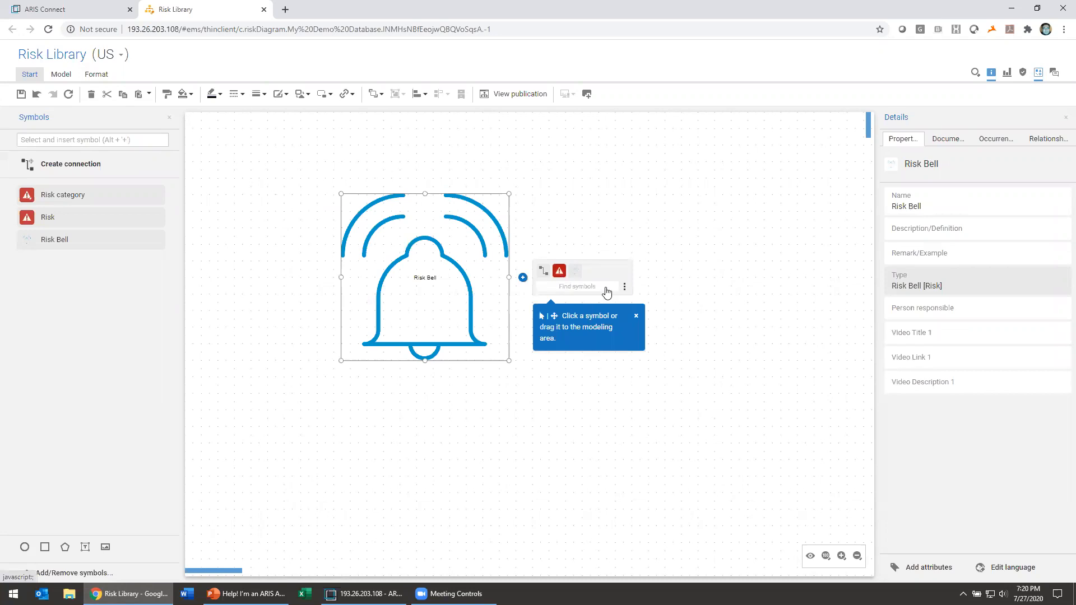
Dismiss the symbol placement hint and clear the selection on the Risk Library canvas.
click(559, 270)
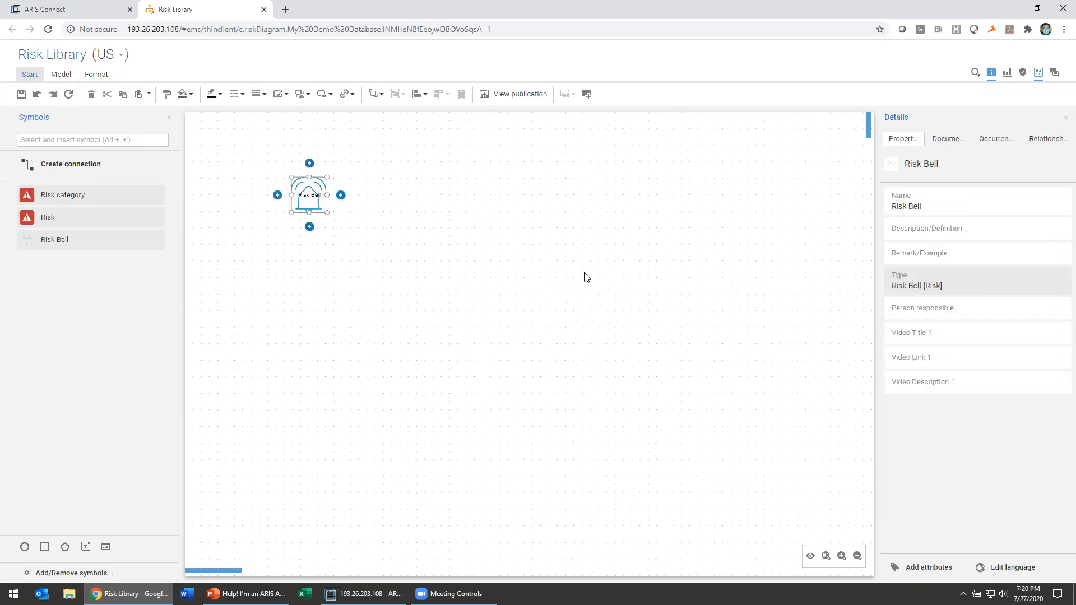
click(499, 202)
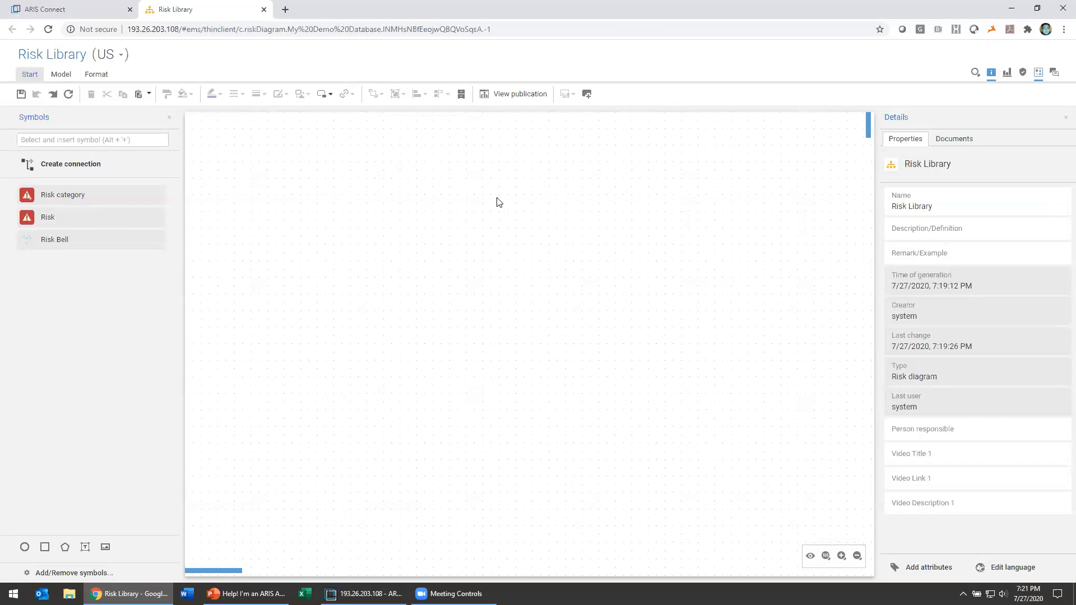
mouse_move(454, 165)
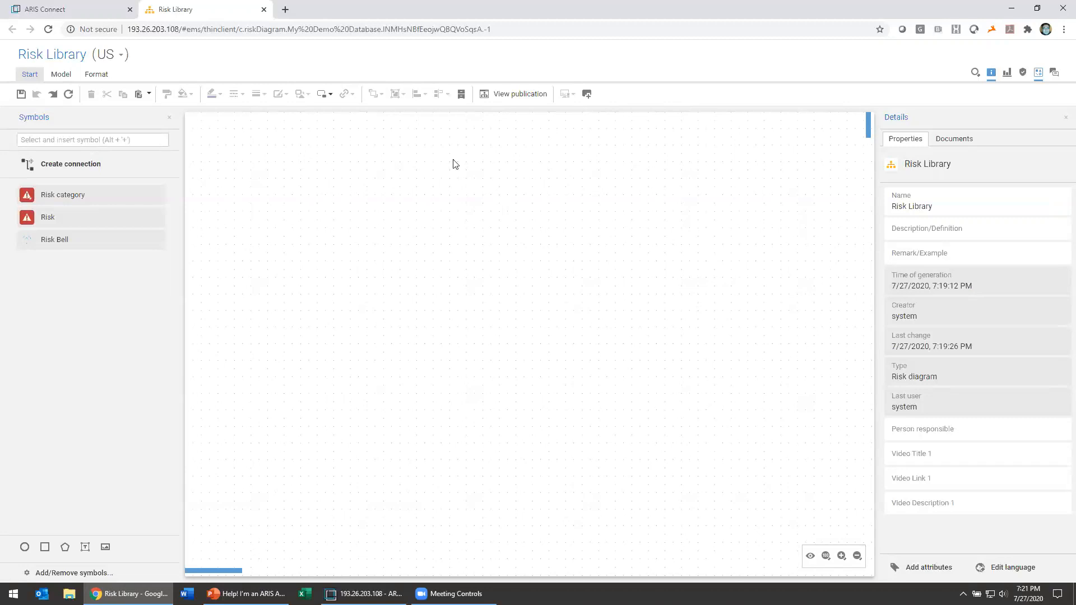